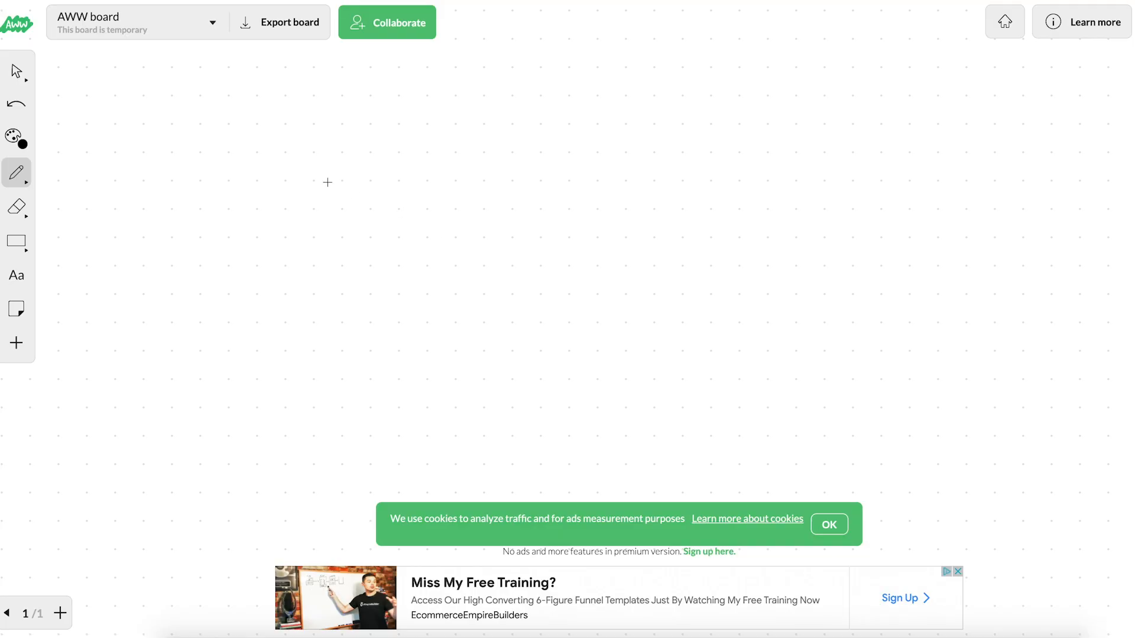
# Step: Sketch a box containing G with rays fanning below and a curve leading right
pyautogui.moveTo(135, 139); pyautogui.dragTo(132, 282)
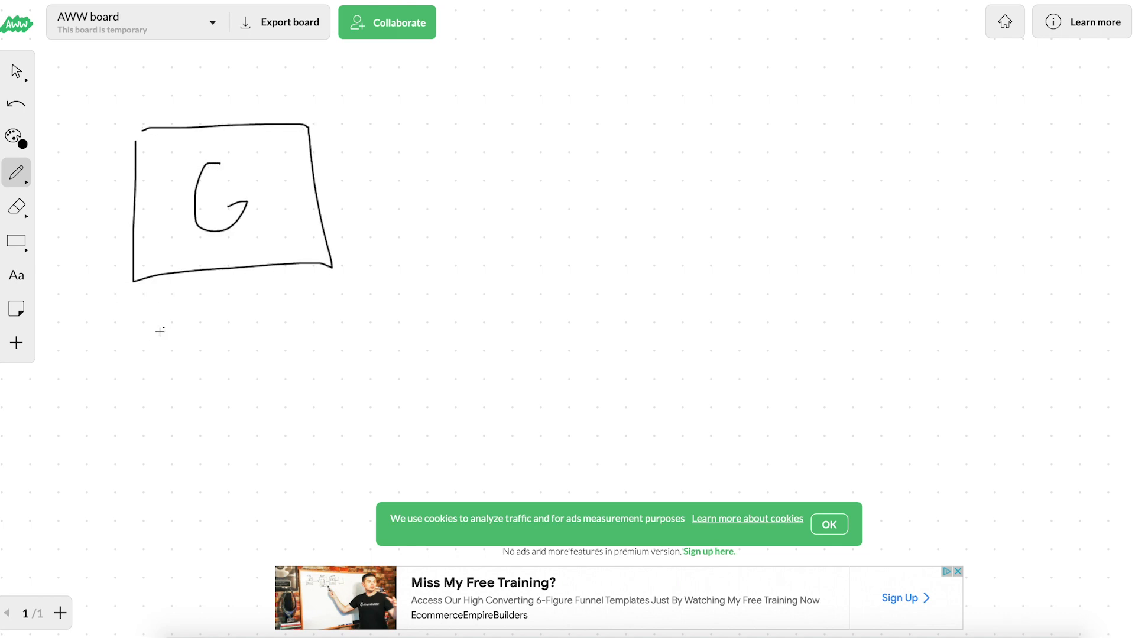
pyautogui.moveTo(134, 383); pyautogui.dragTo(160, 330)
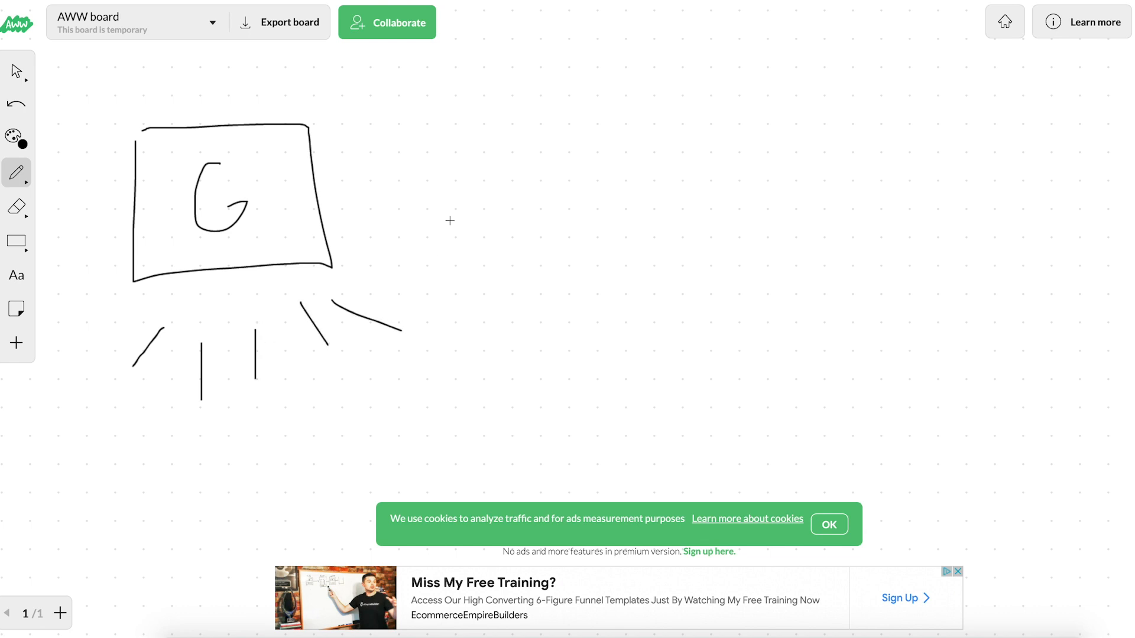
pyautogui.moveTo(351, 201); pyautogui.dragTo(611, 128)
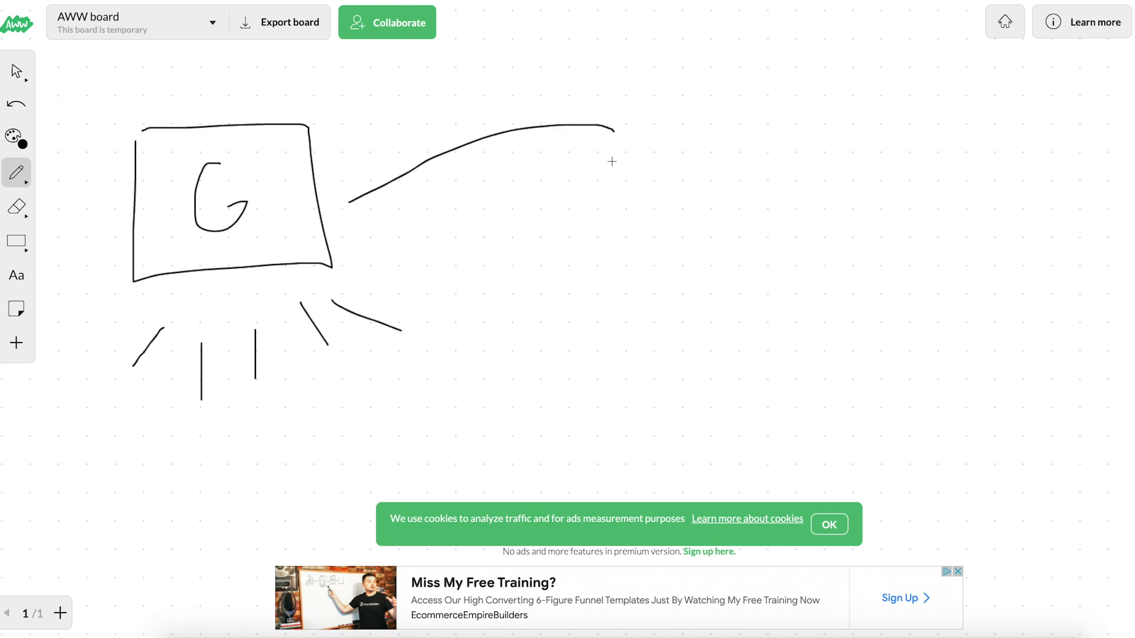
# Step: Handwrite 'FB Ads' at the curve's end and draw a line onward toward IG
pyautogui.moveTo(565, 156); pyautogui.dragTo(565, 192)
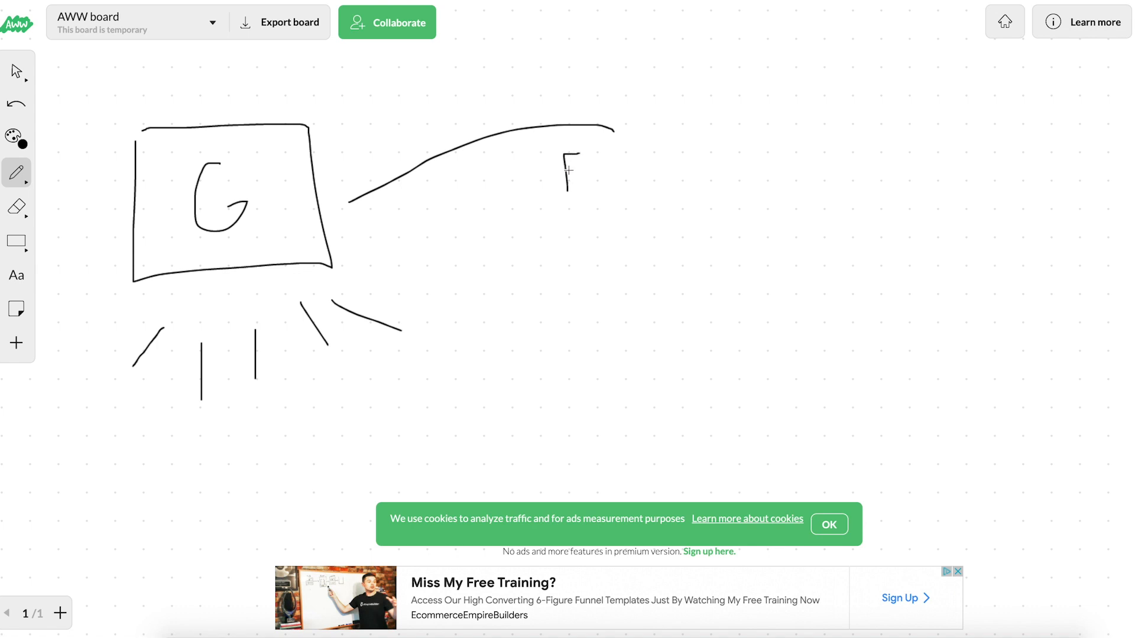
pyautogui.moveTo(586, 149); pyautogui.dragTo(592, 184)
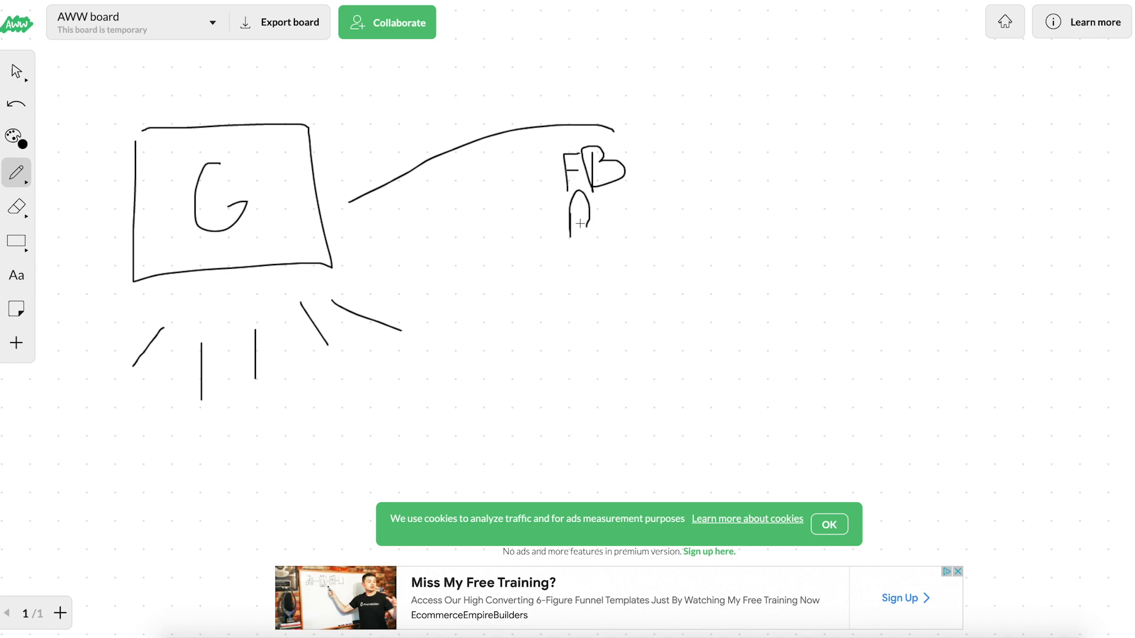
pyautogui.moveTo(572, 221); pyautogui.dragTo(618, 225)
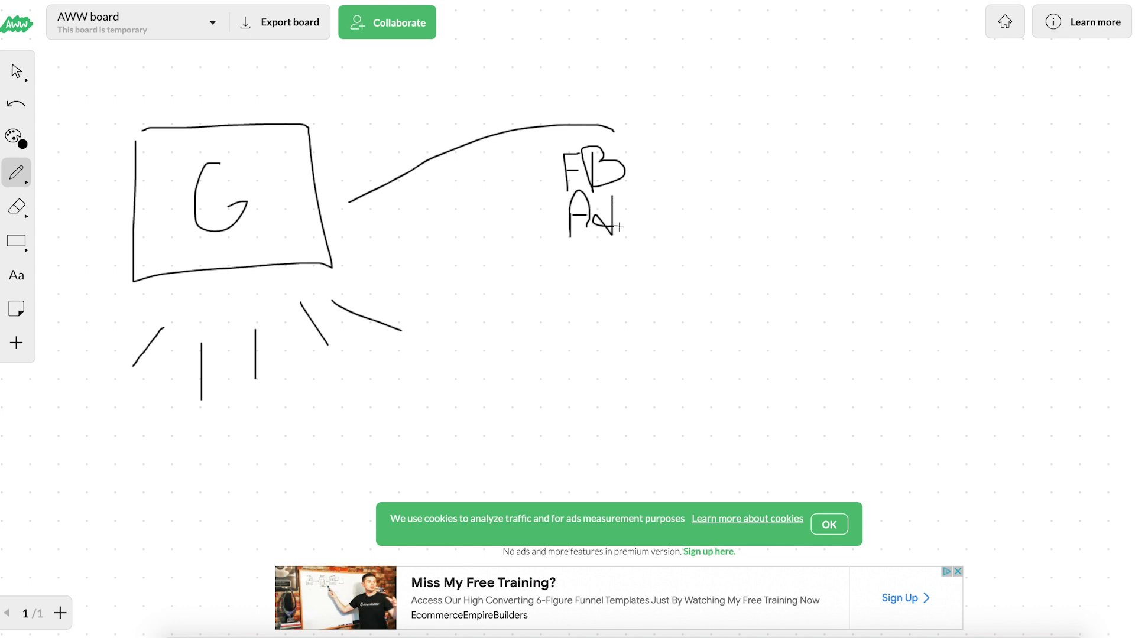
pyautogui.moveTo(630, 217); pyautogui.dragTo(643, 232)
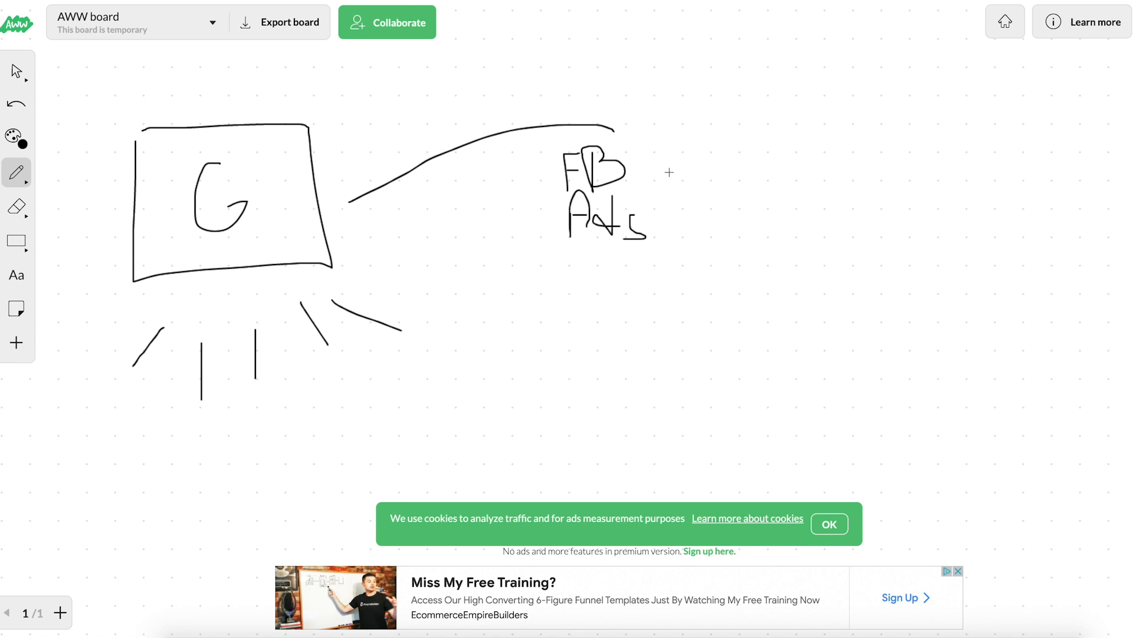
pyautogui.moveTo(669, 171); pyautogui.dragTo(842, 178)
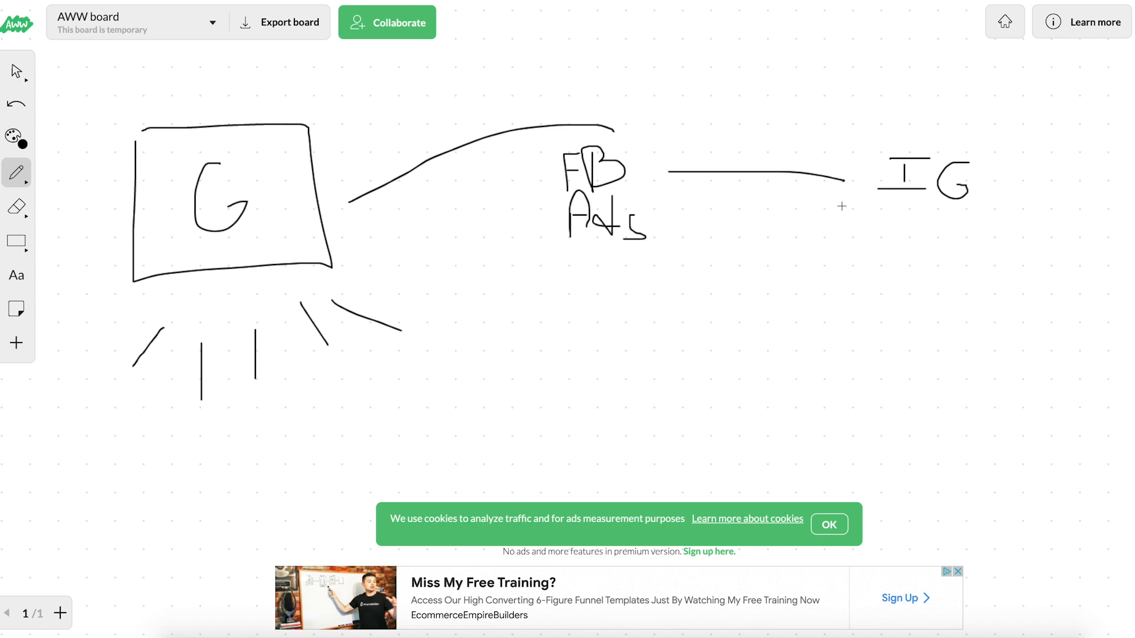
pyautogui.moveTo(498, 157)
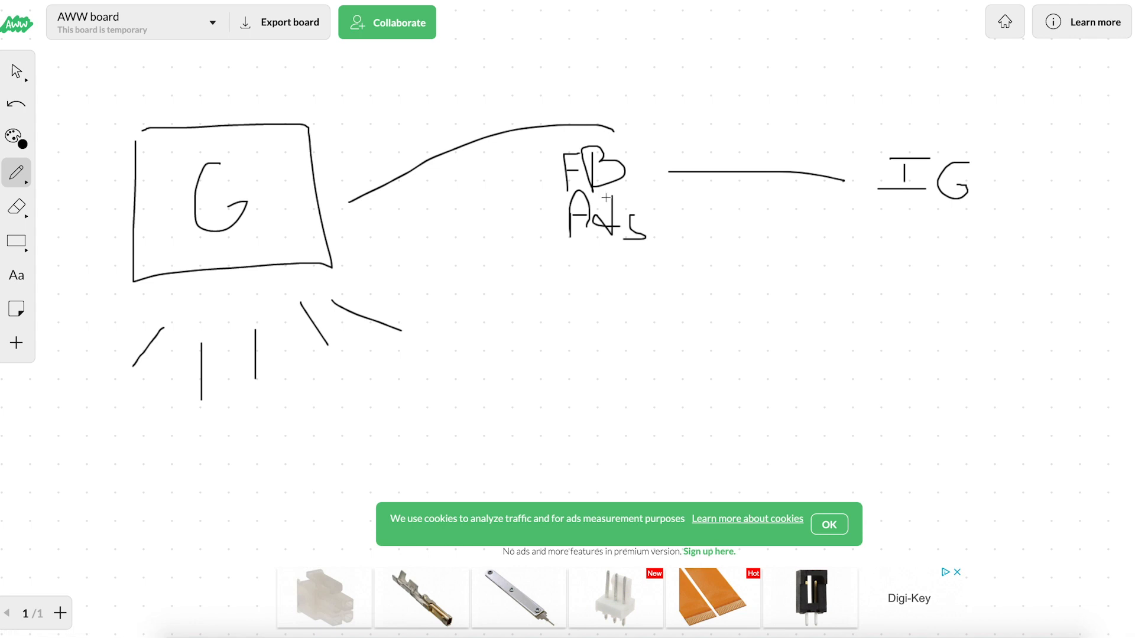
pyautogui.moveTo(876, 205)
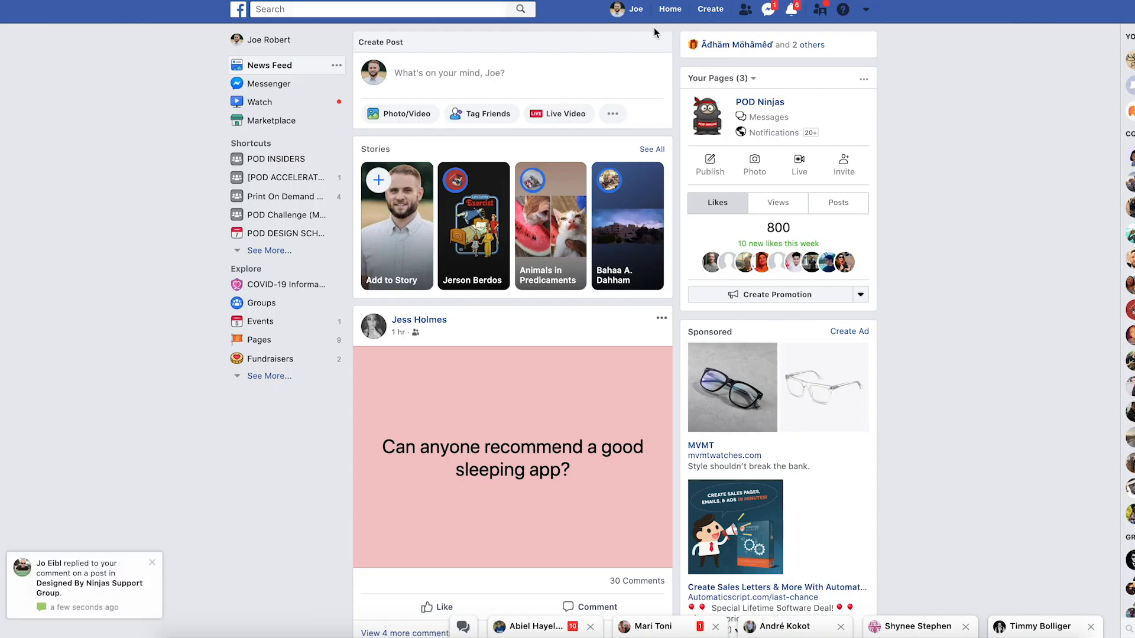
pyautogui.moveTo(923, 56)
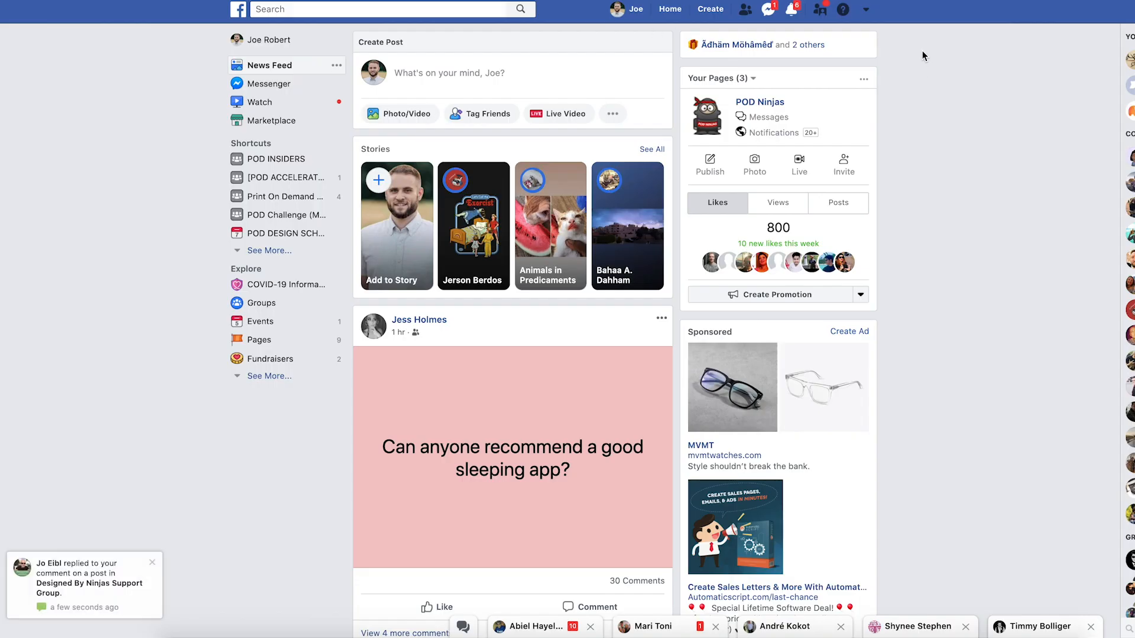
pyautogui.moveTo(913, 57)
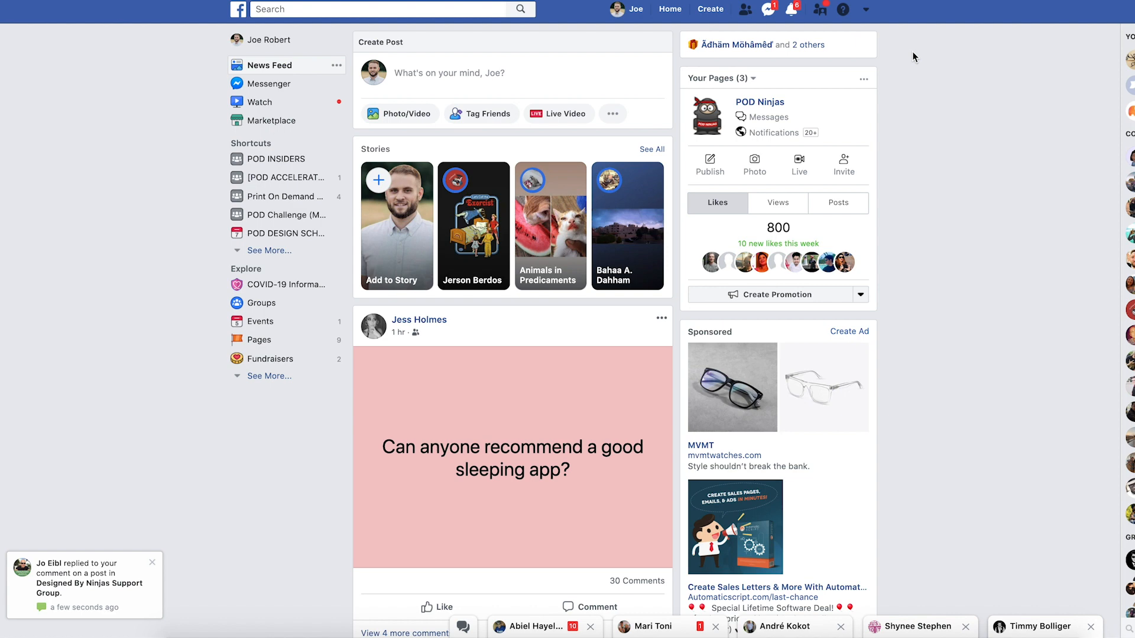
# Step: From the account menu's Pages list, start creating a new Facebook Page
pyautogui.click(865, 9)
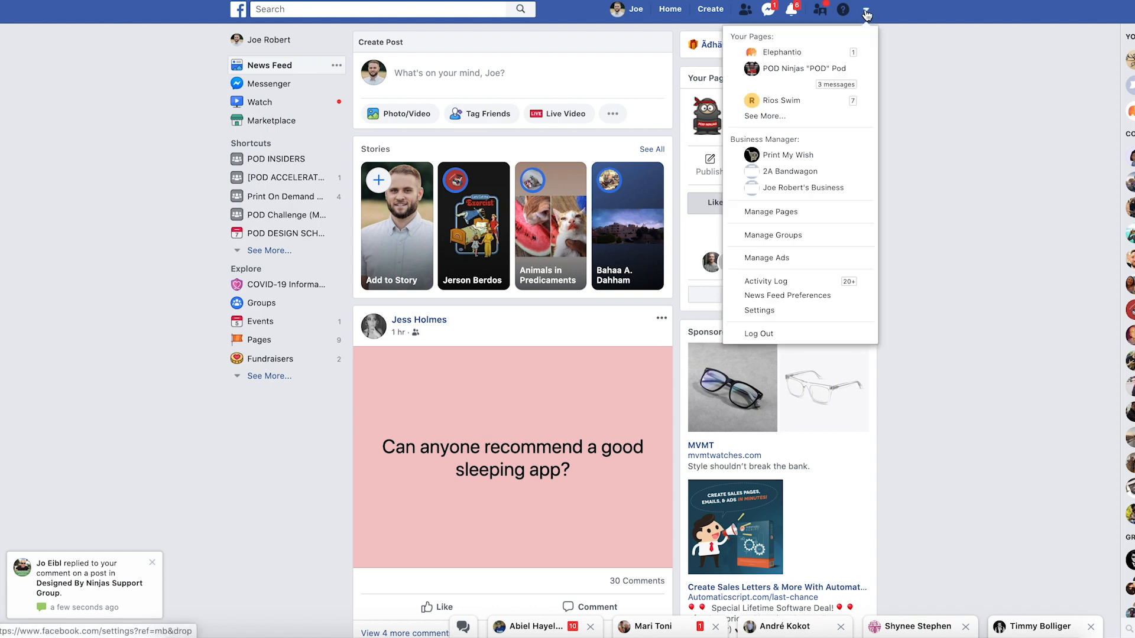
pyautogui.click(796, 69)
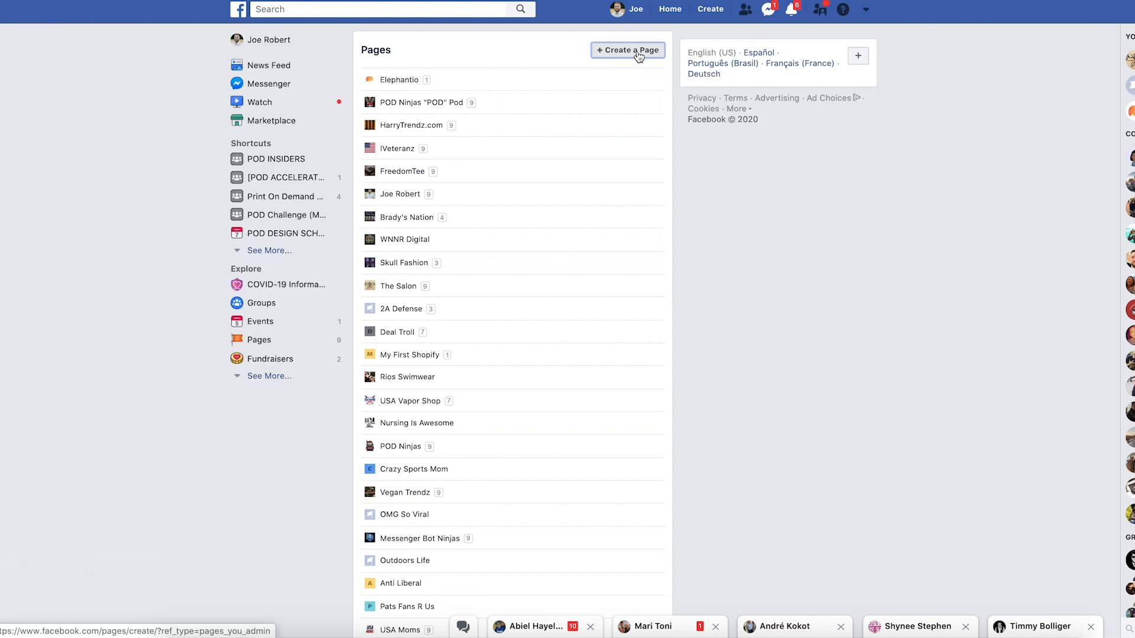
pyautogui.click(626, 50)
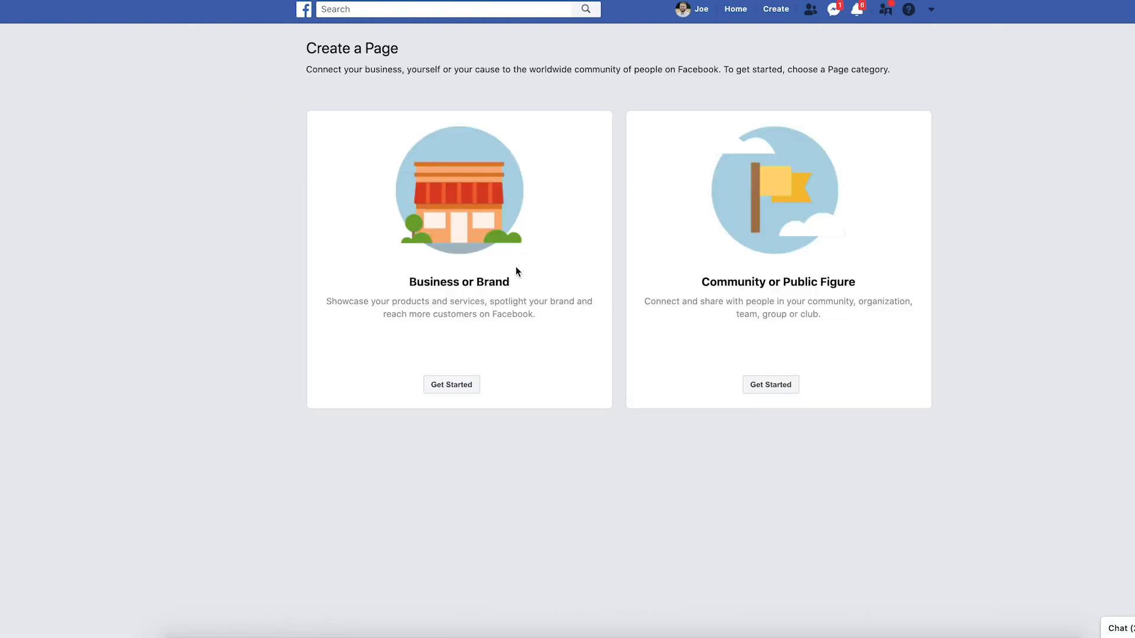
# Step: Create a Business or Brand Page named 'Military Moms Demo Page' with category Product/Service and continue
pyautogui.doubleClick(458, 281)
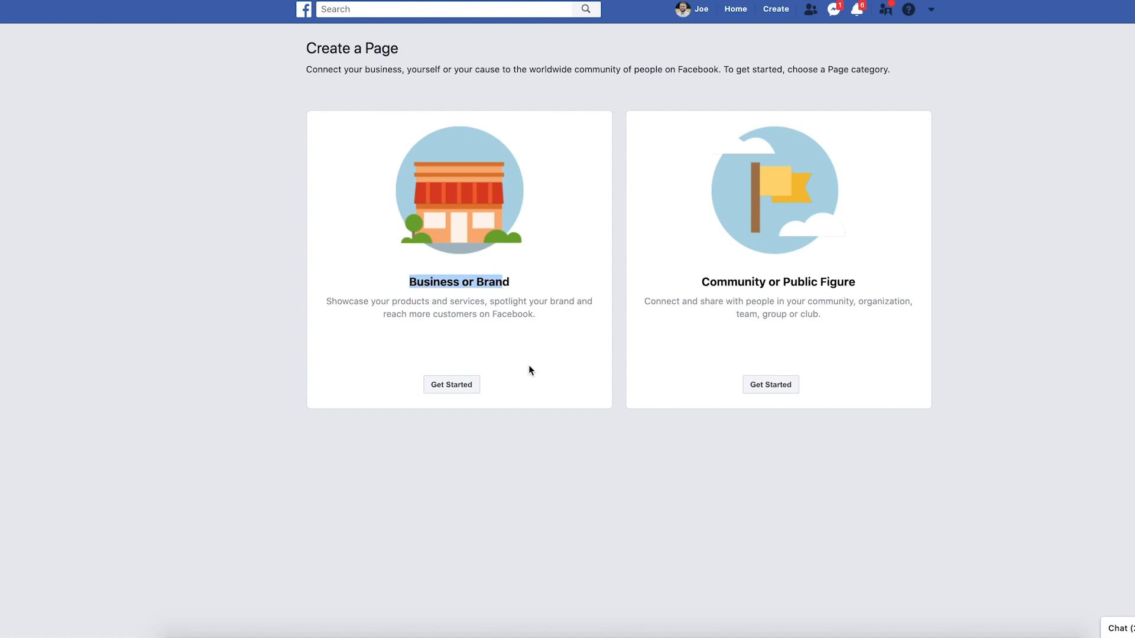
pyautogui.click(451, 384)
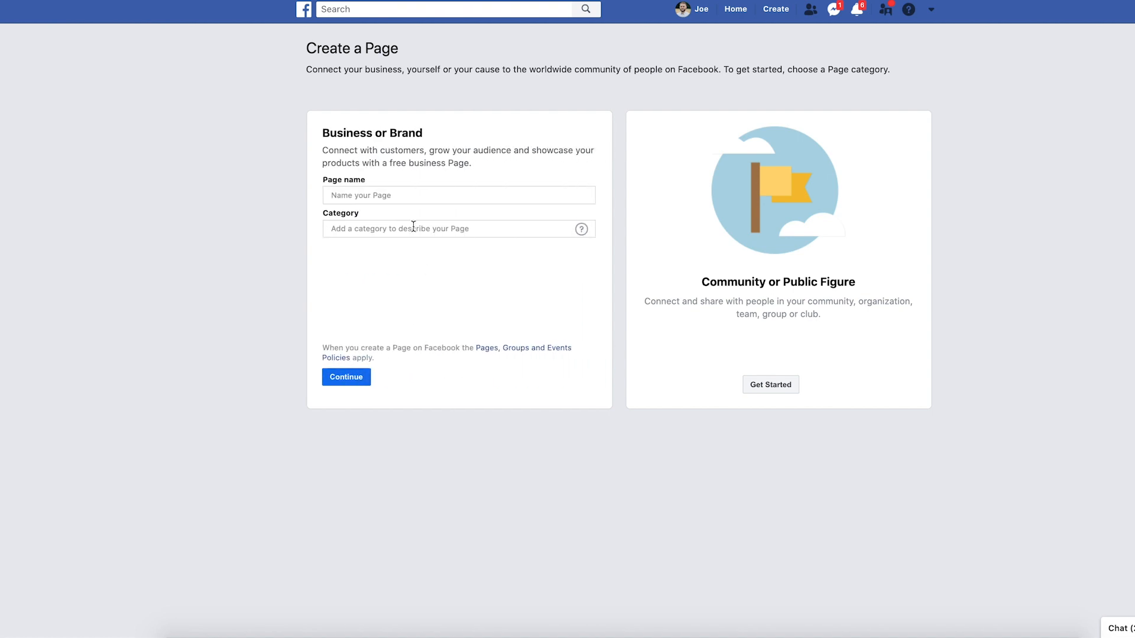
pyautogui.click(459, 195)
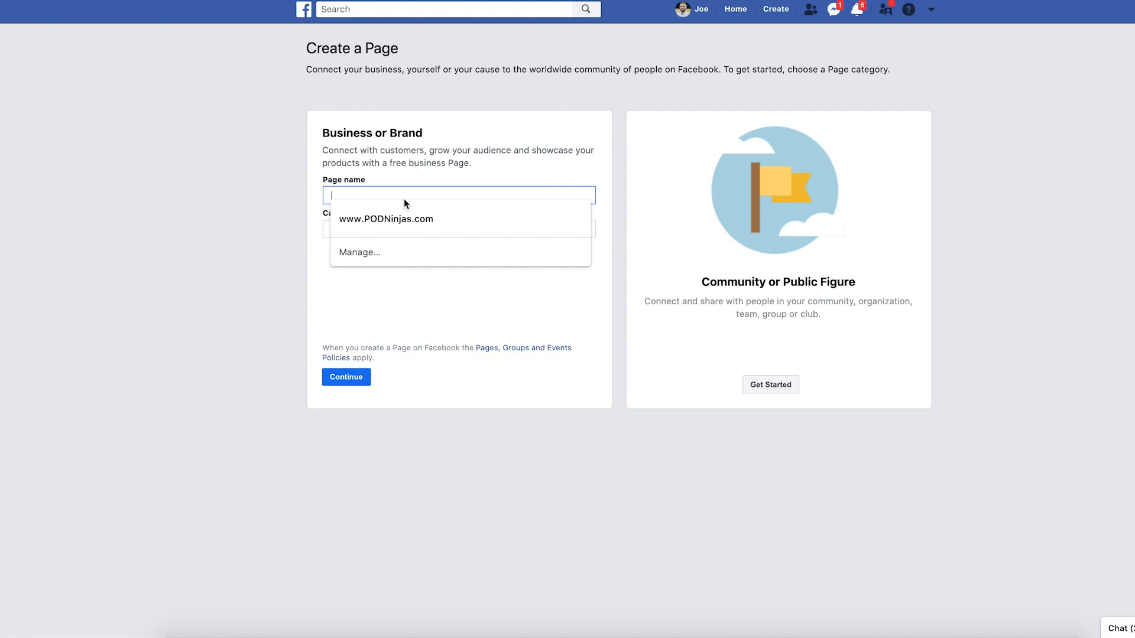
pyautogui.write('Miliat')
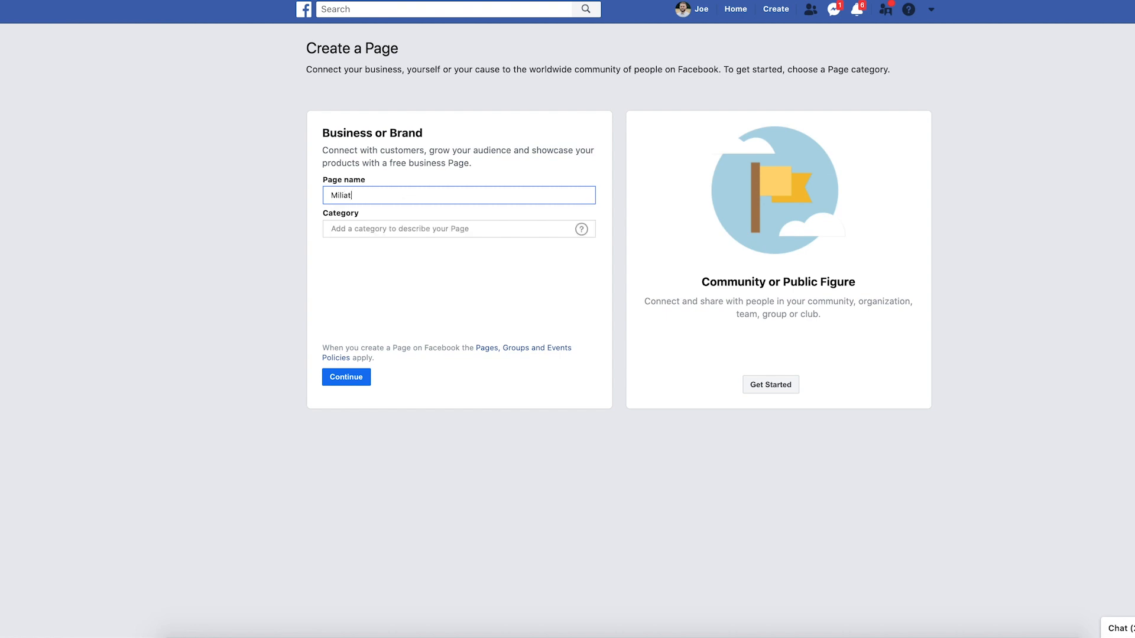
pyautogui.write('Military')
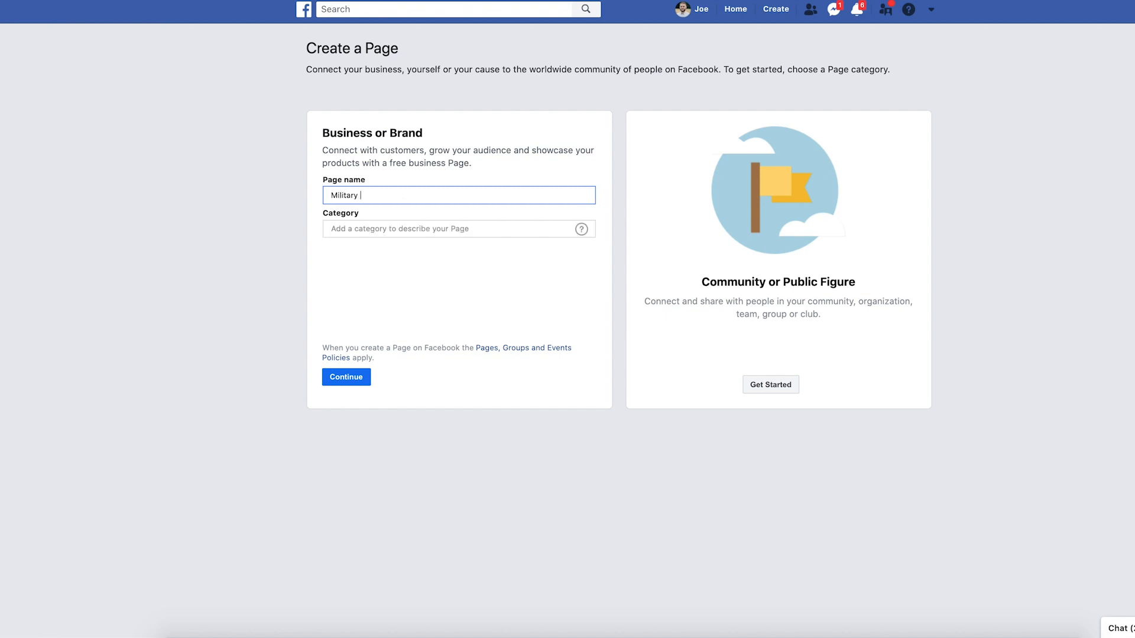
pyautogui.write('Moms Demo Page')
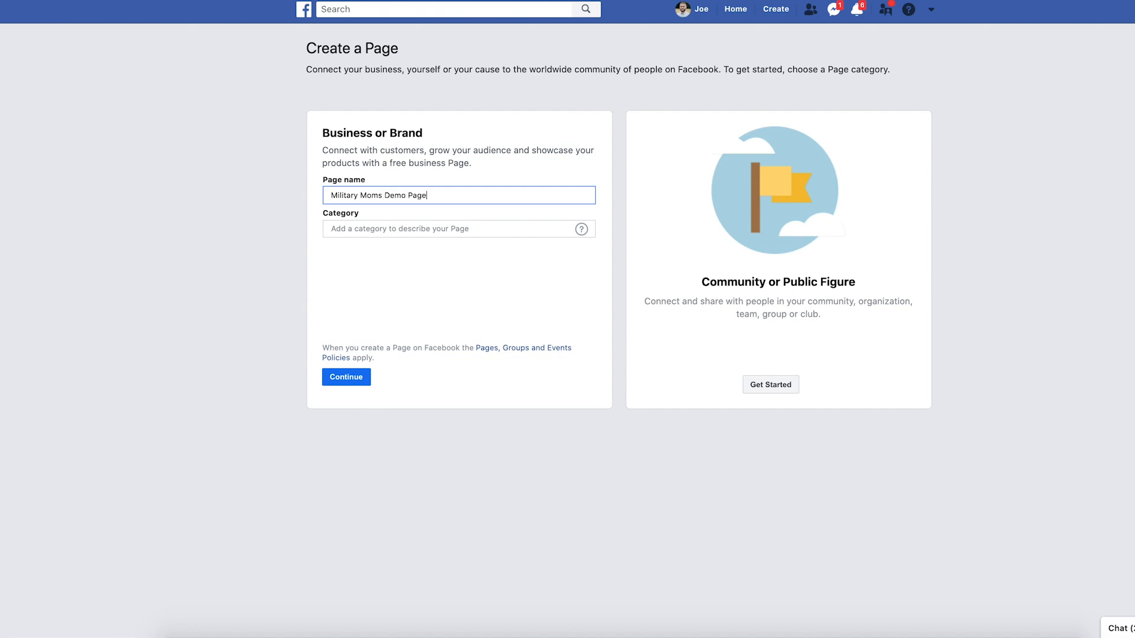
pyautogui.click(458, 228)
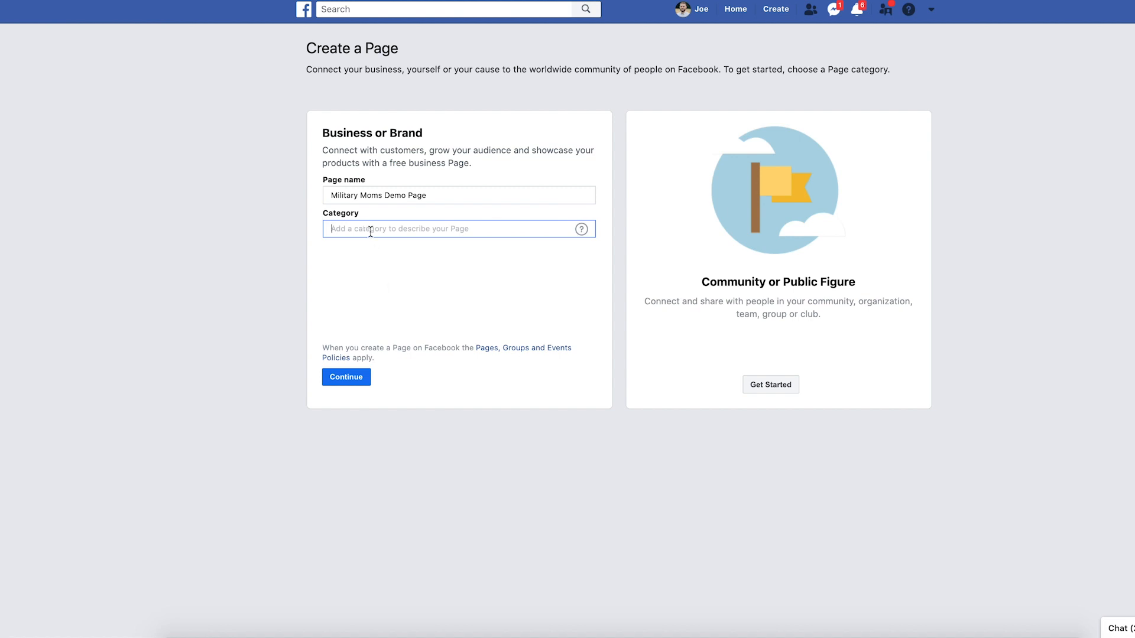
pyautogui.write('Product/Service')
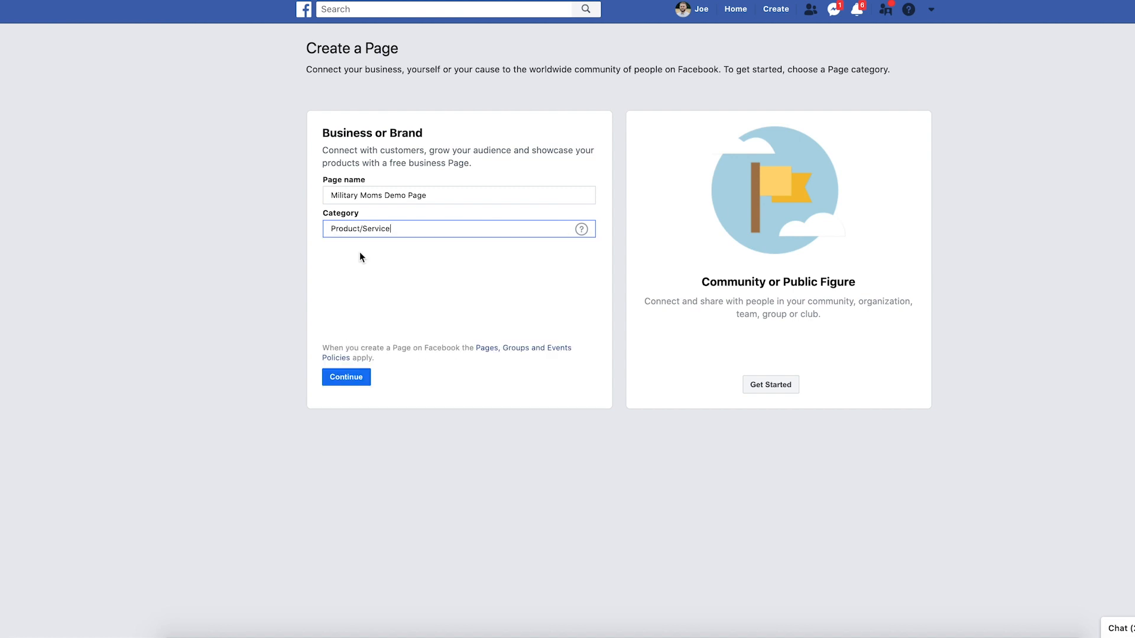
pyautogui.click(345, 377)
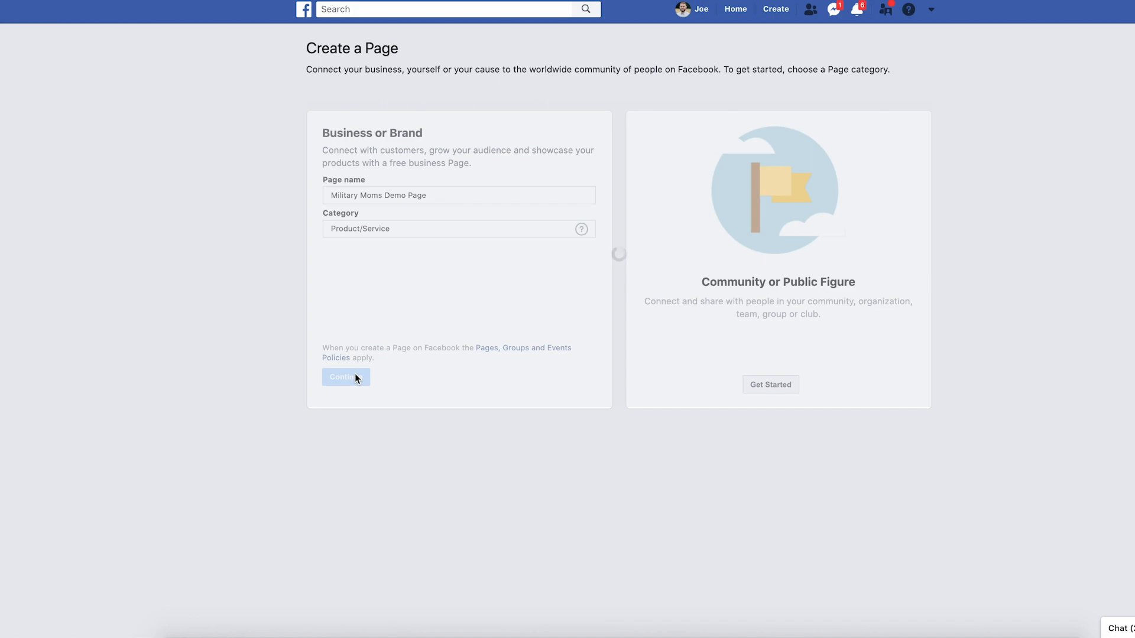
# Step: Skip both the profile picture and cover photo steps to finish the Page
pyautogui.click(345, 377)
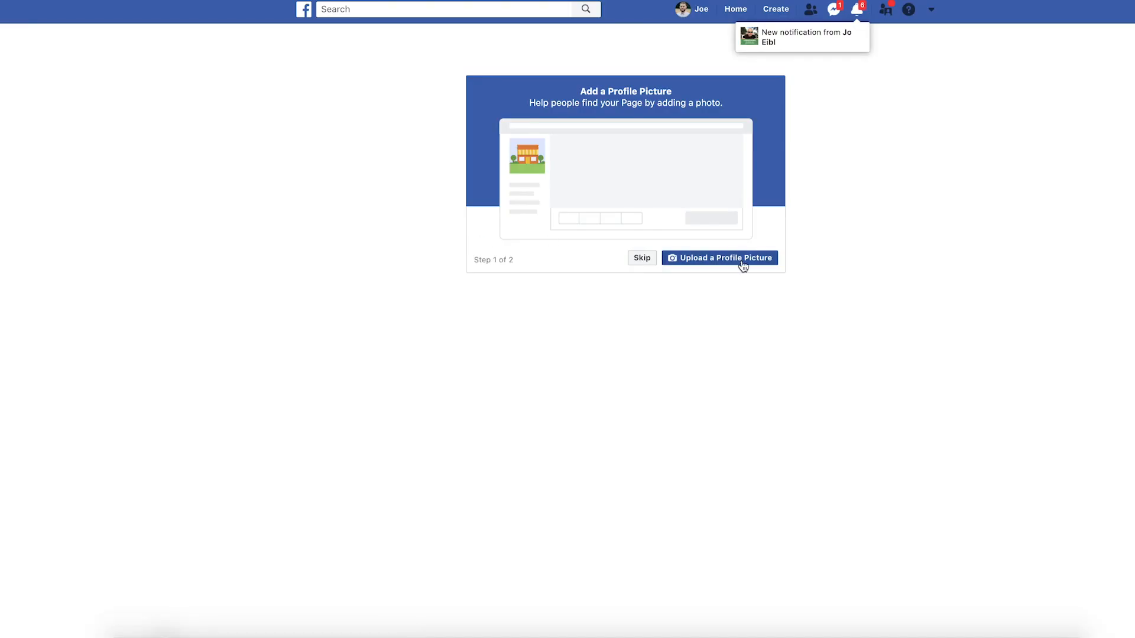
pyautogui.moveTo(688, 269)
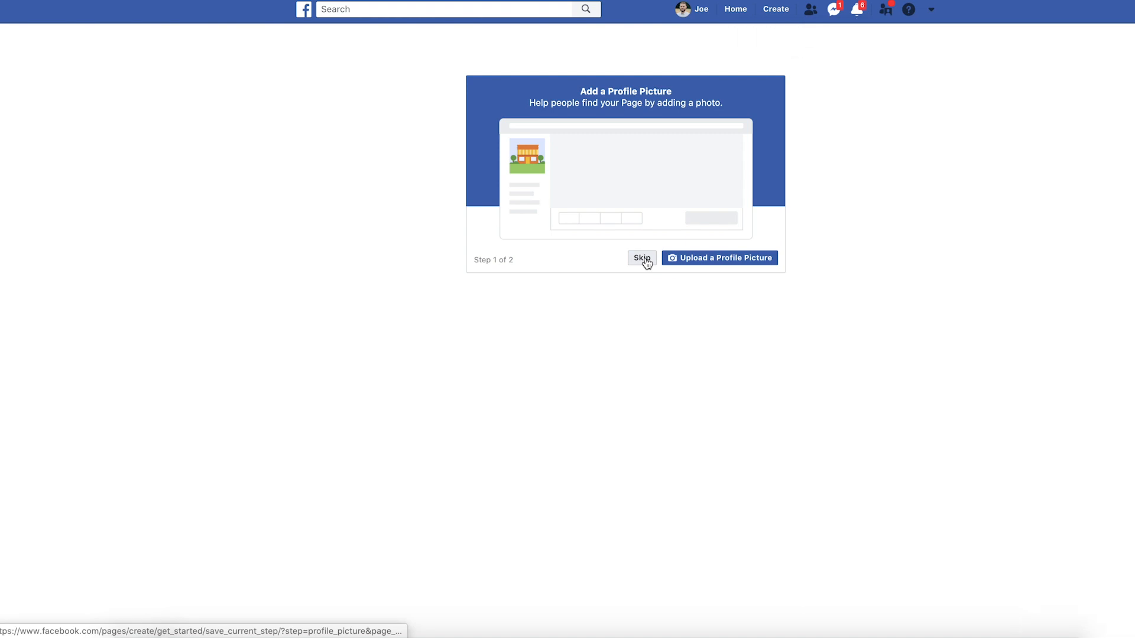
pyautogui.moveTo(720, 259)
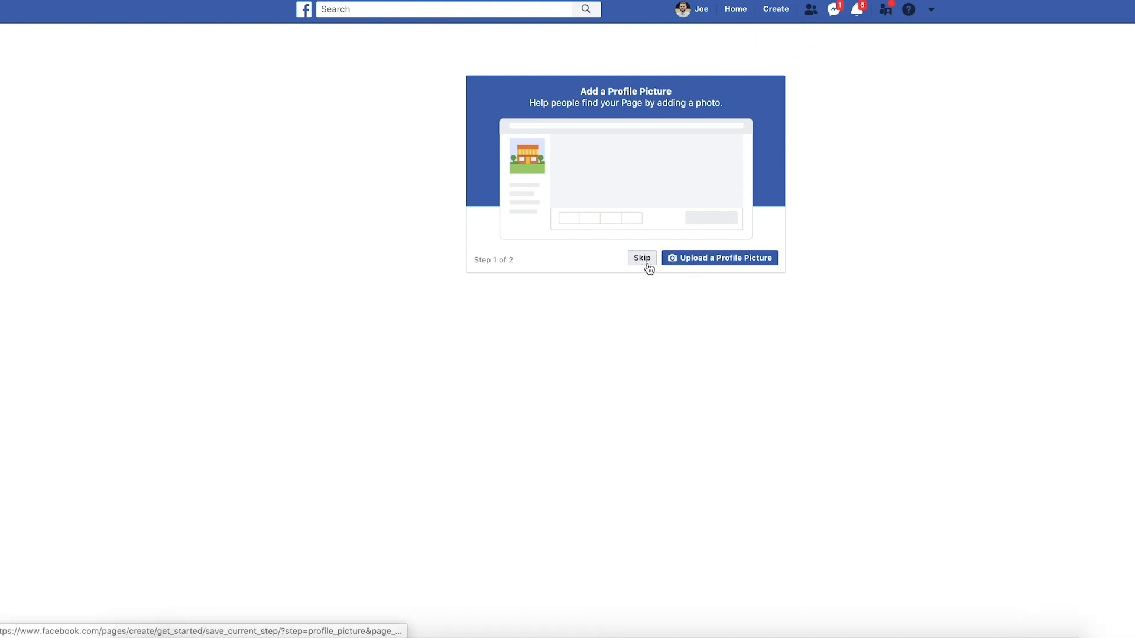
pyautogui.click(641, 257)
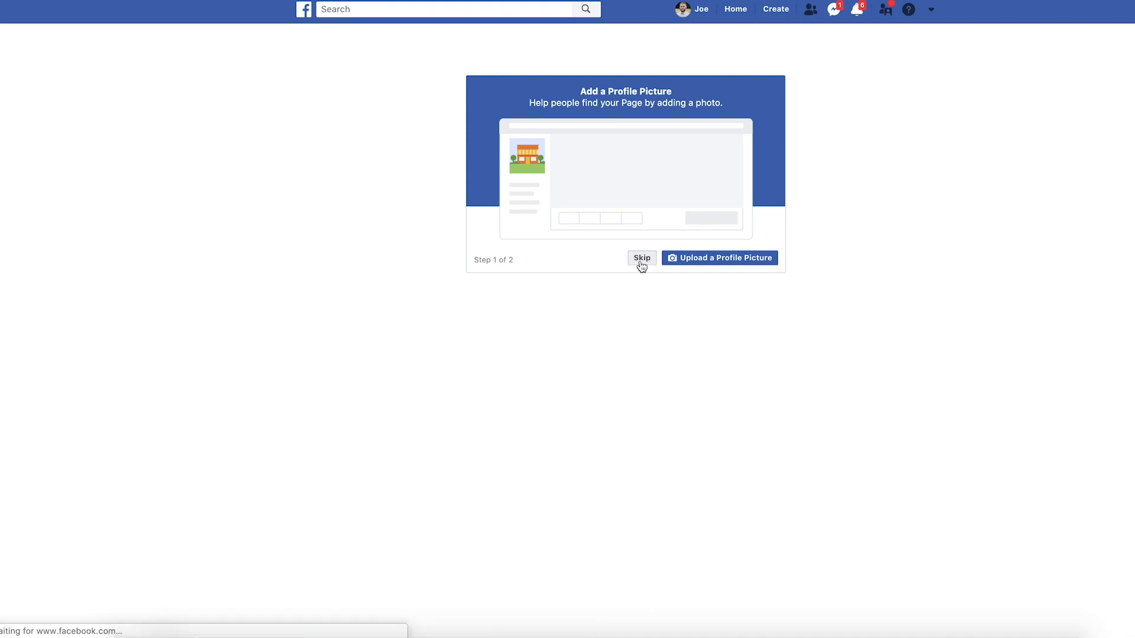
pyautogui.click(641, 259)
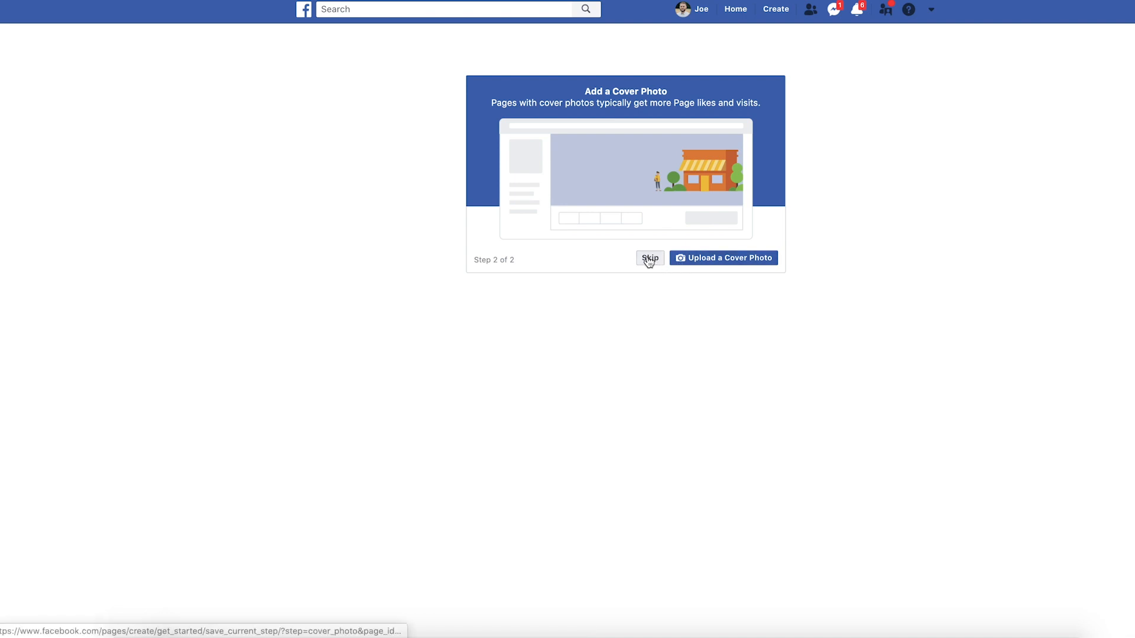
pyautogui.click(649, 259)
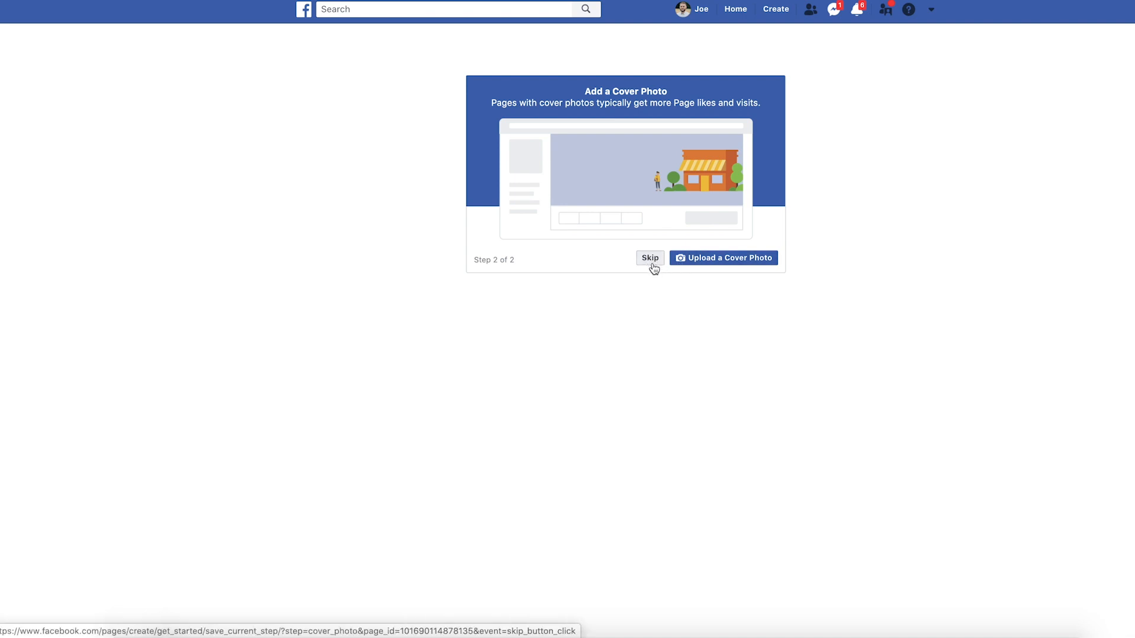
pyautogui.click(649, 259)
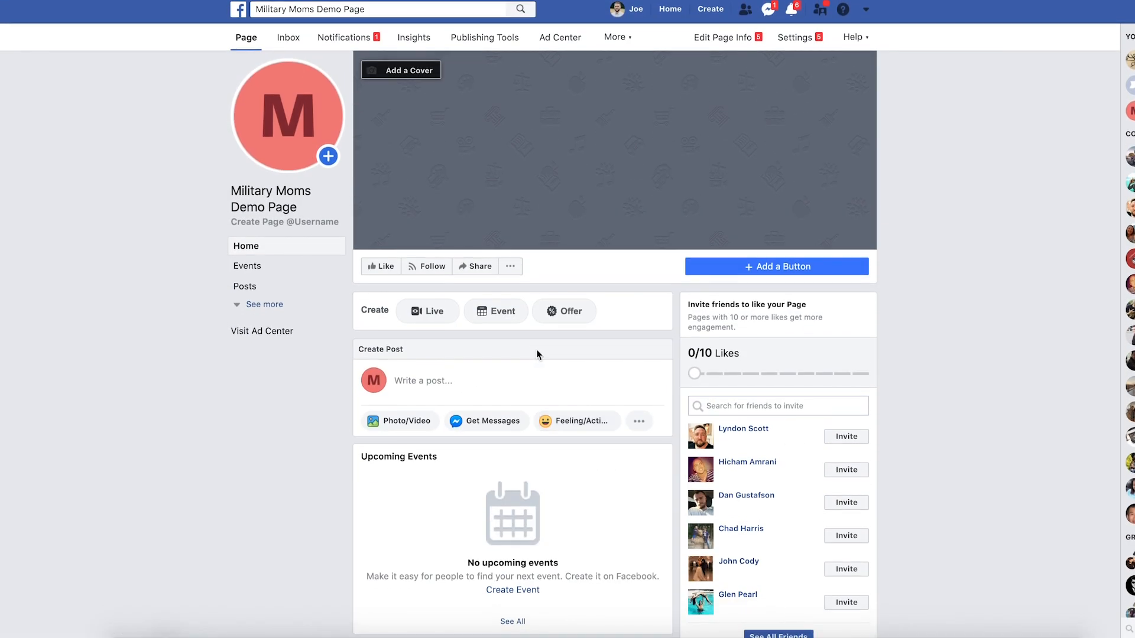
# Step: Dismiss the Create Post draft and start adding an action button to the Page
pyautogui.click(423, 380)
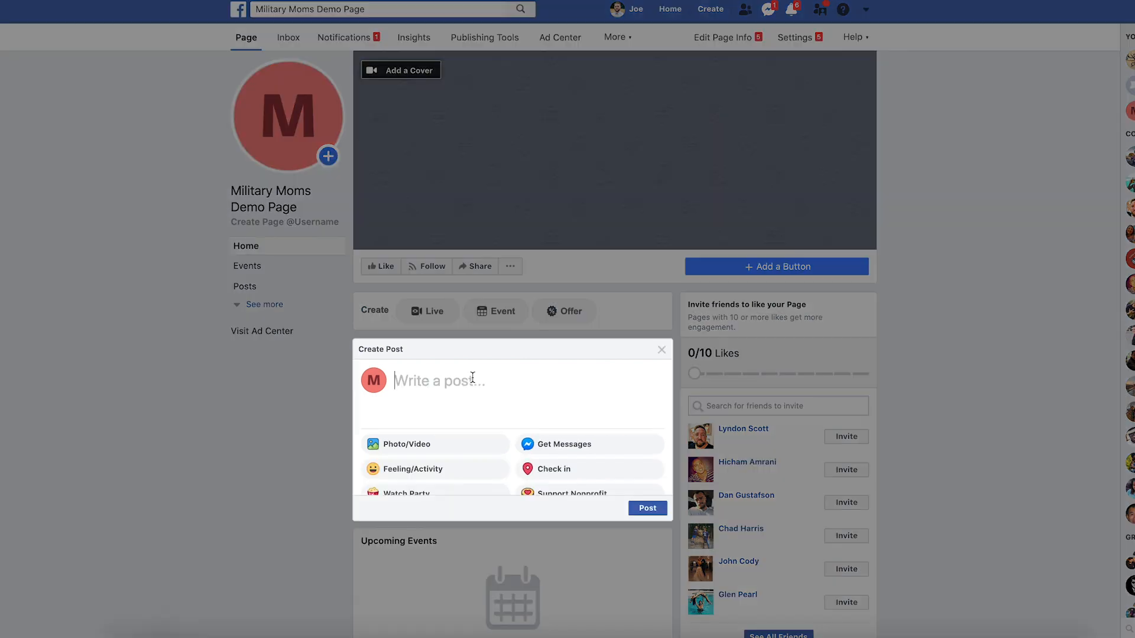
pyautogui.click(440, 382)
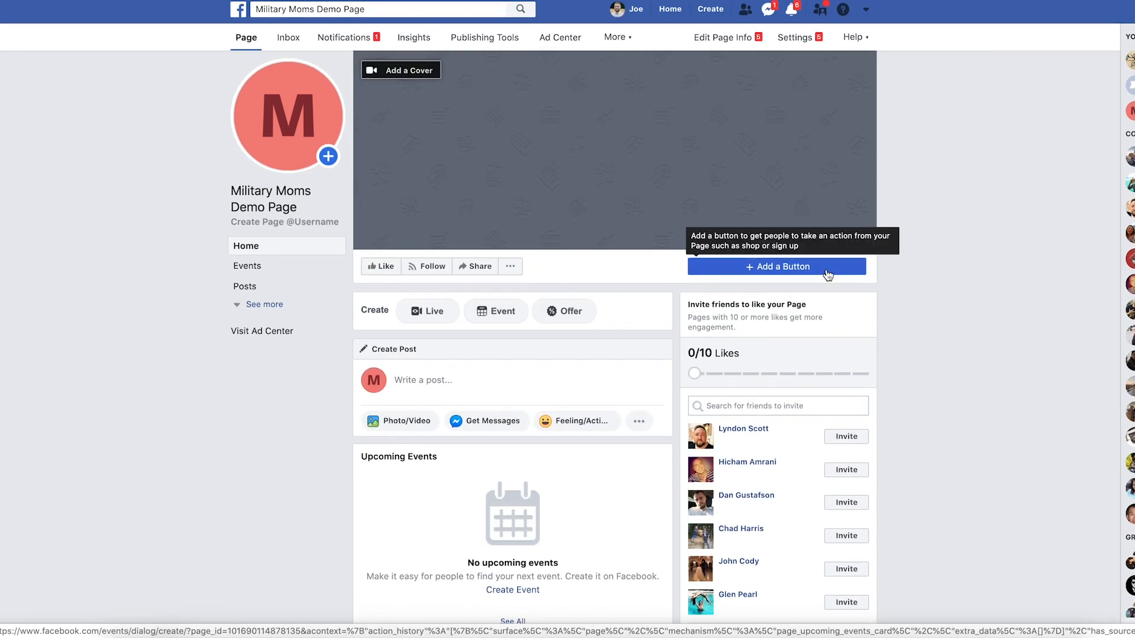
pyautogui.click(775, 266)
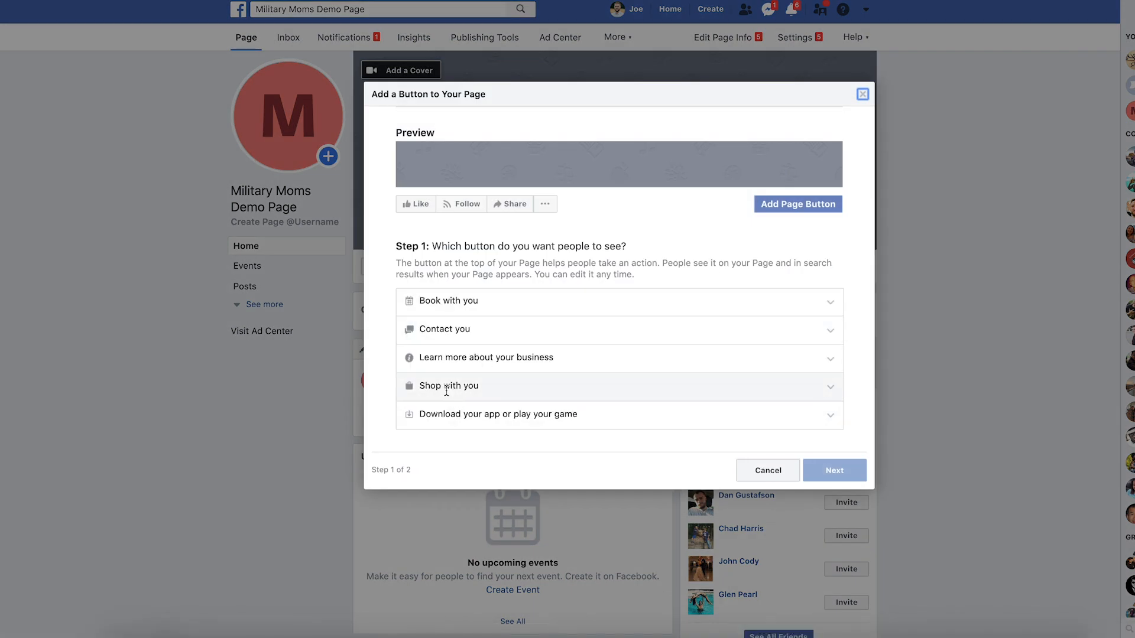
# Step: Add a Shop Now button with a Website Link to the POD Ninjas store and finish
pyautogui.click(449, 385)
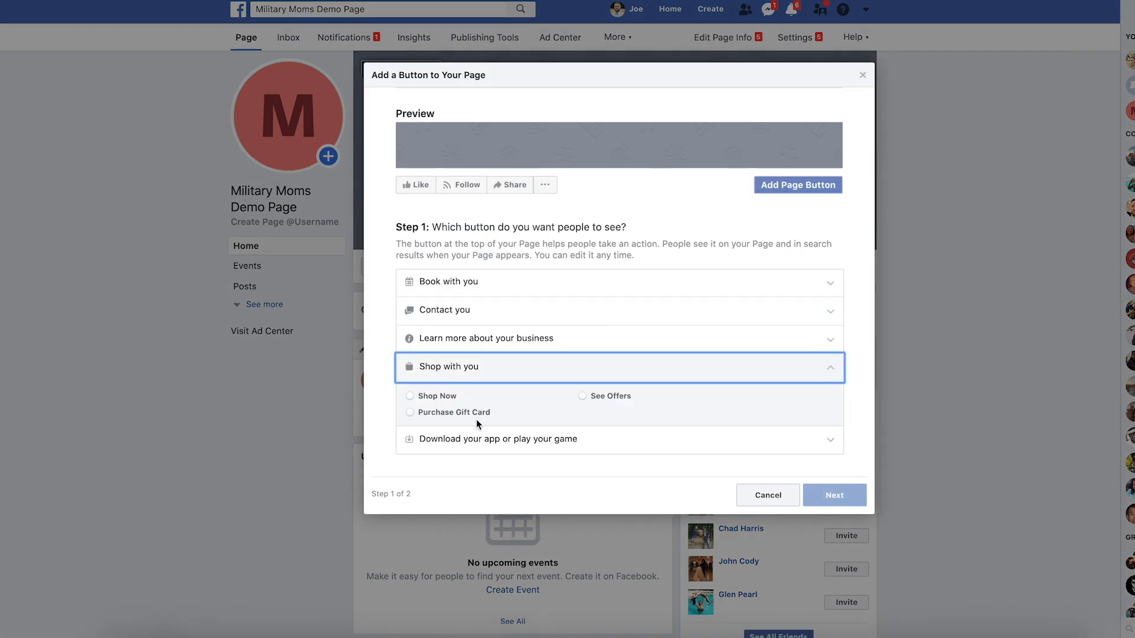
pyautogui.click(410, 396)
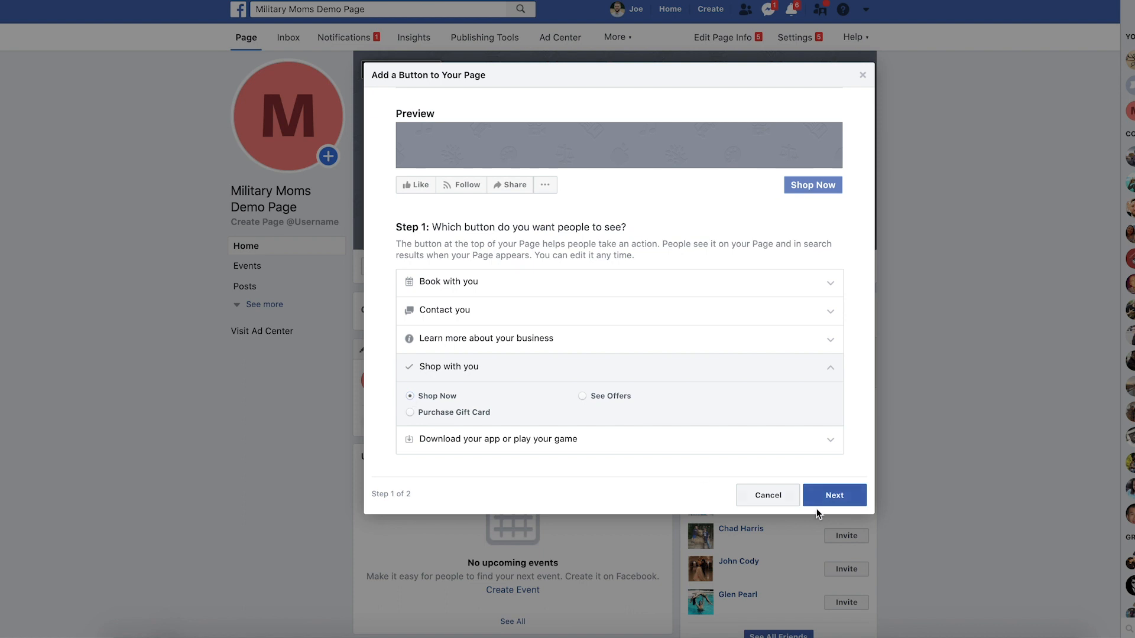
pyautogui.click(833, 495)
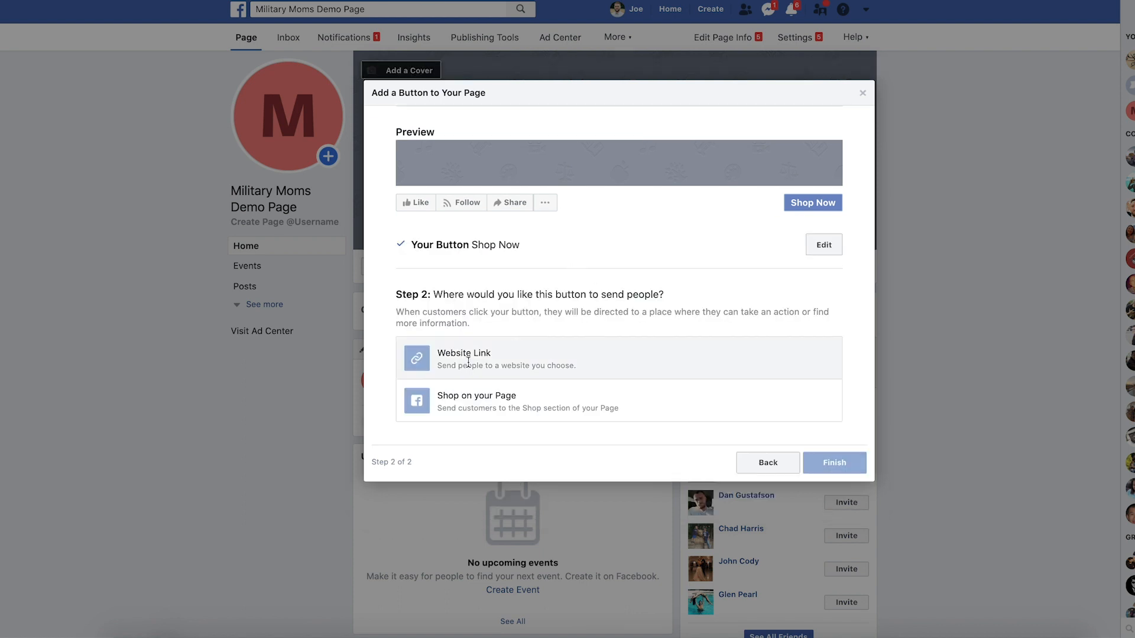
pyautogui.write('pod-ninjas.mysh')
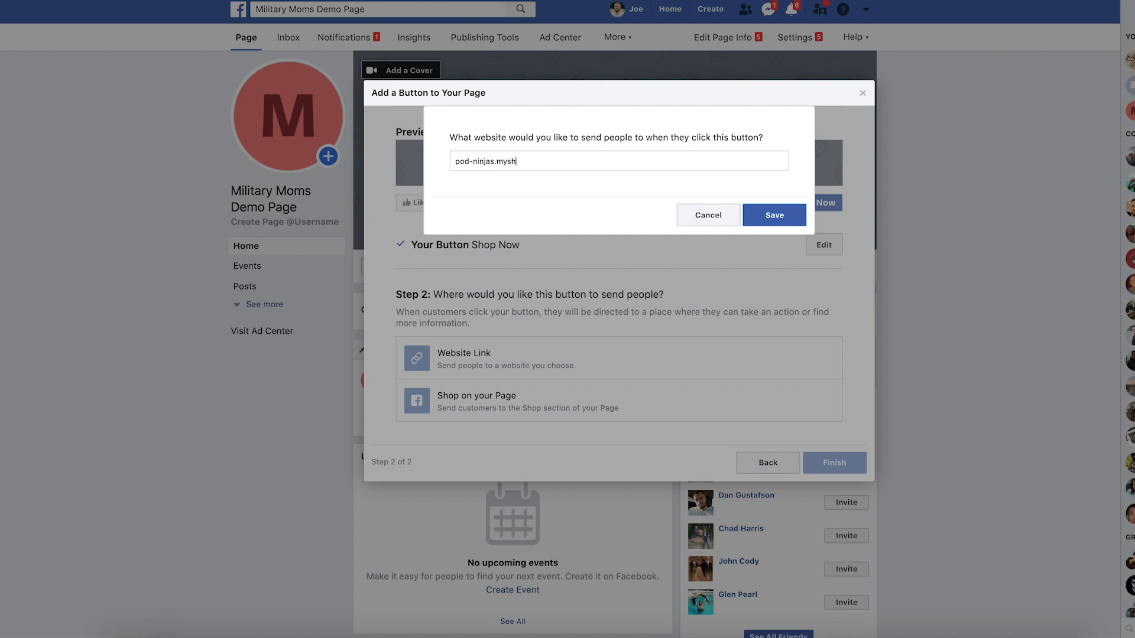
pyautogui.click(773, 215)
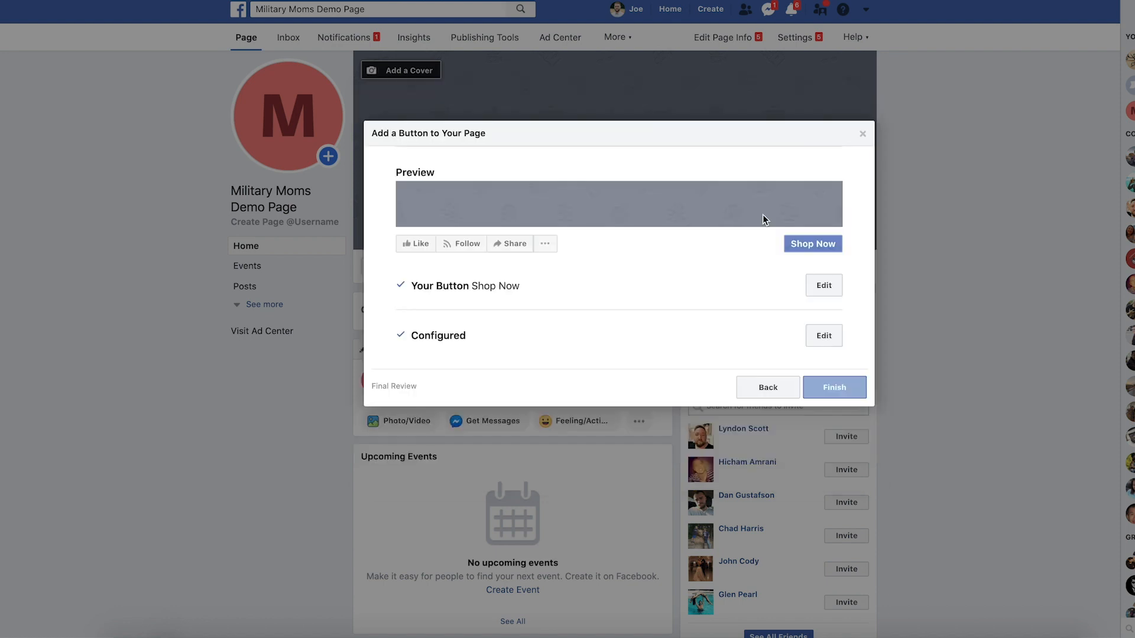
pyautogui.click(833, 387)
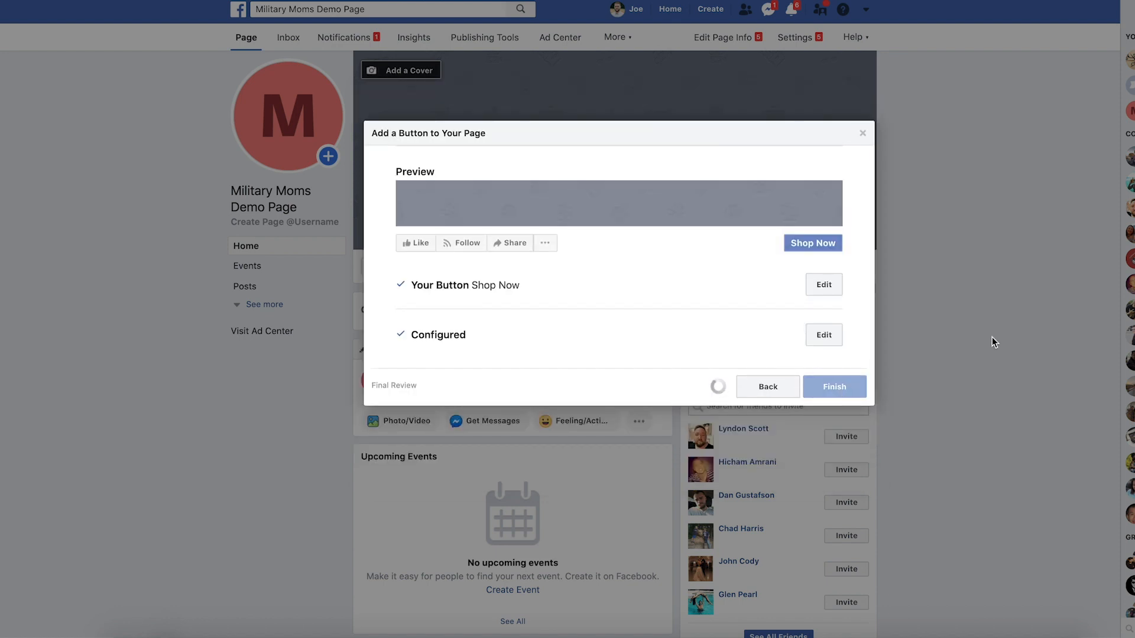
pyautogui.click(833, 387)
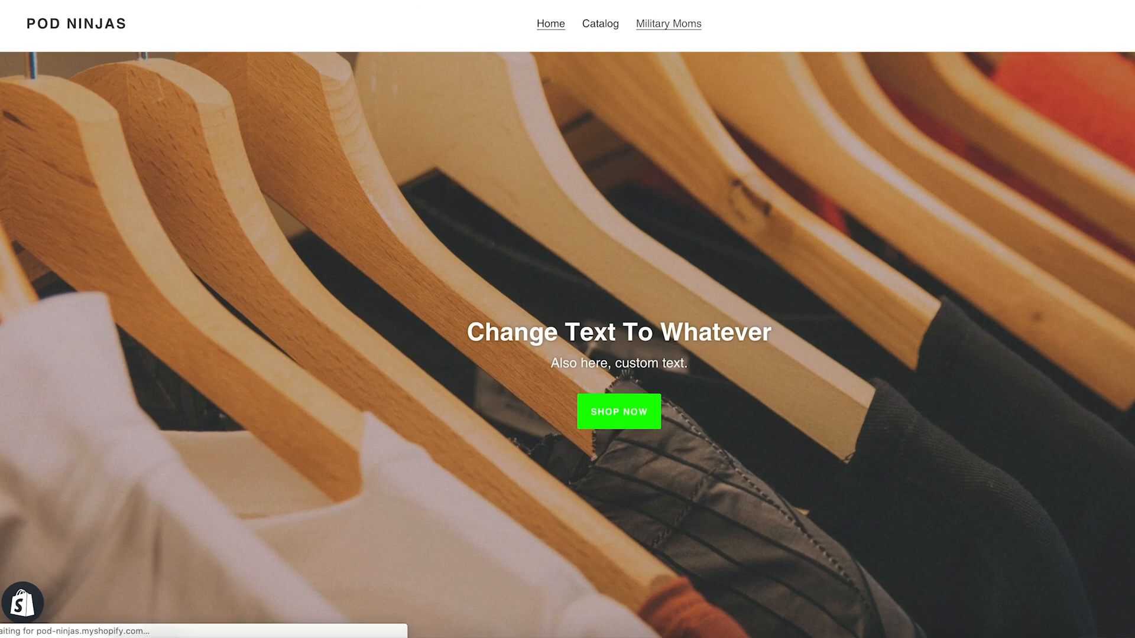
# Step: Return from the Shopify store tab and show the Shop Now button's options
pyautogui.click(667, 24)
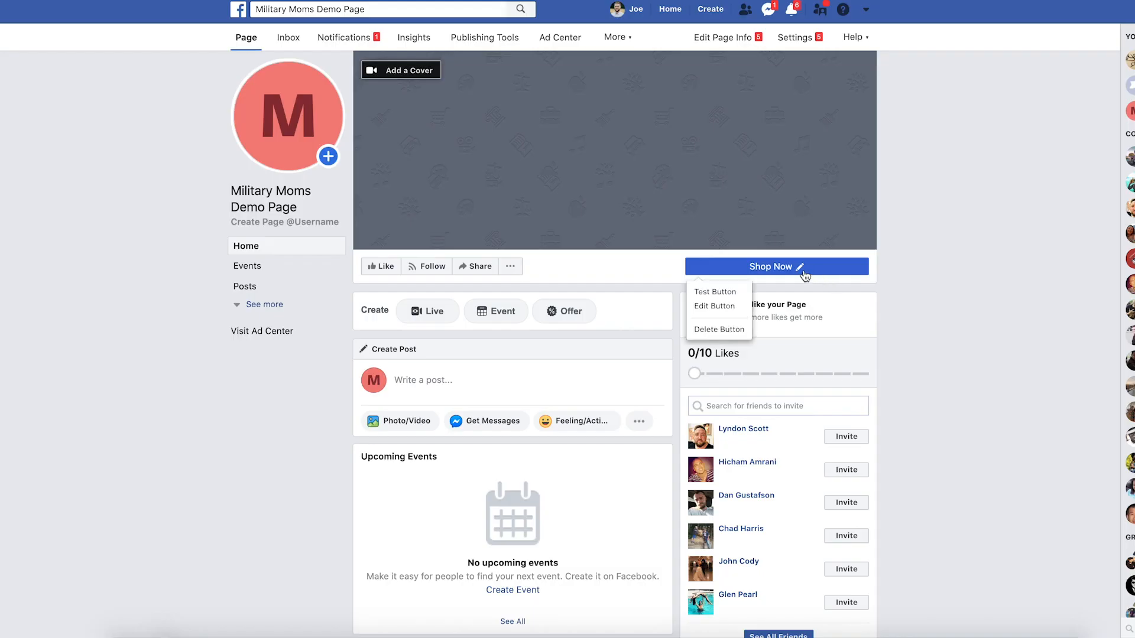
# Step: Edit the Shop Now button to a new website link, save it, then test where it leads
pyautogui.click(715, 305)
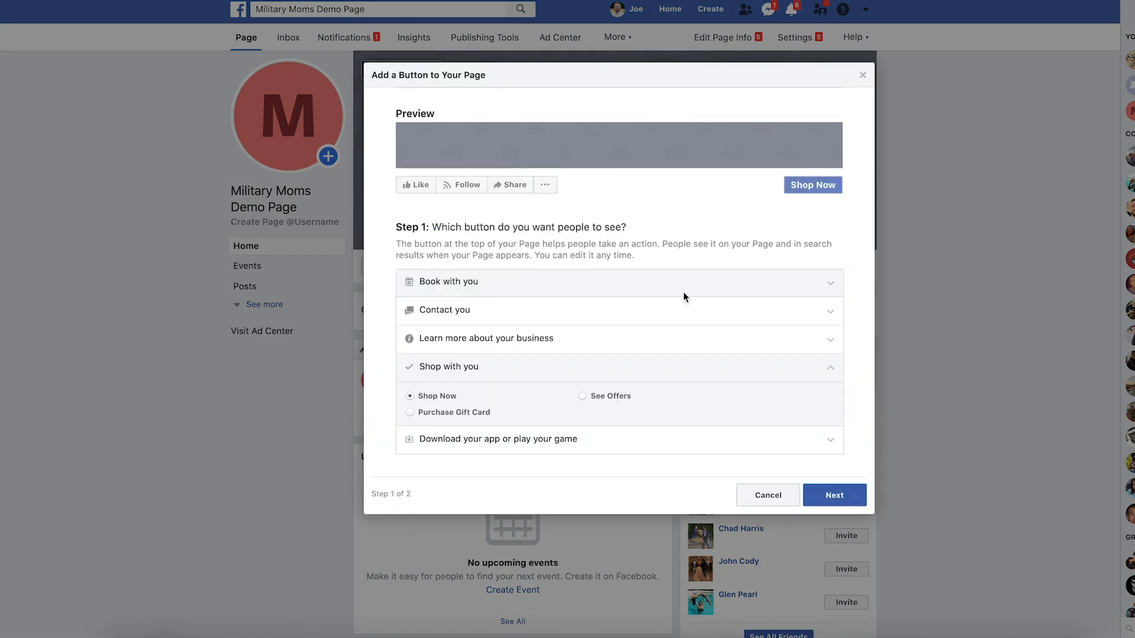
pyautogui.click(834, 495)
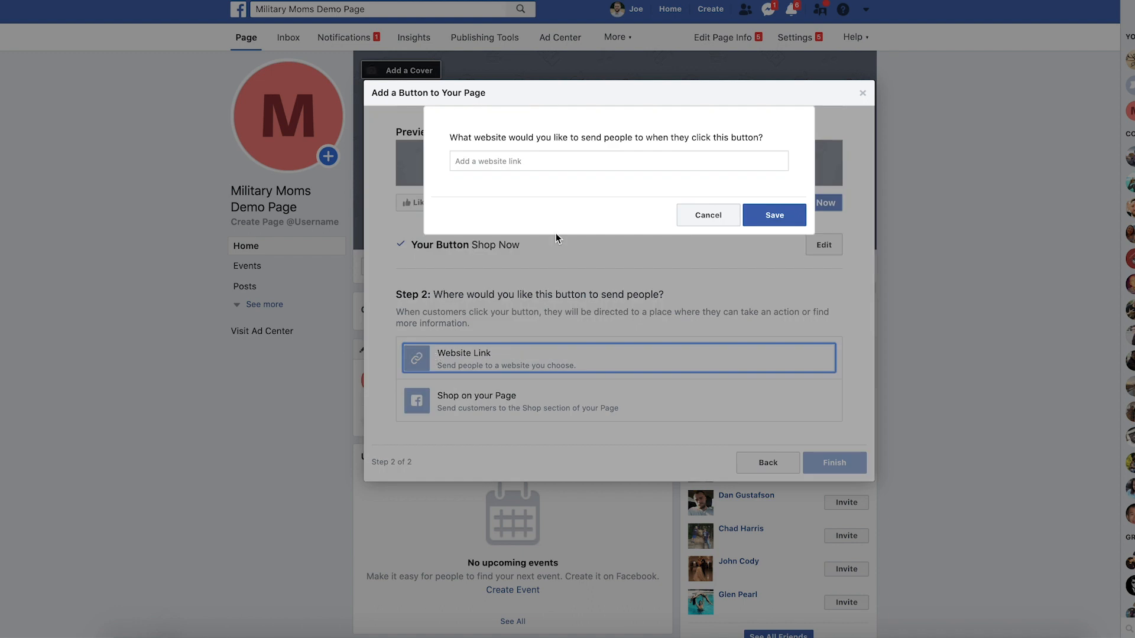
pyautogui.click(773, 215)
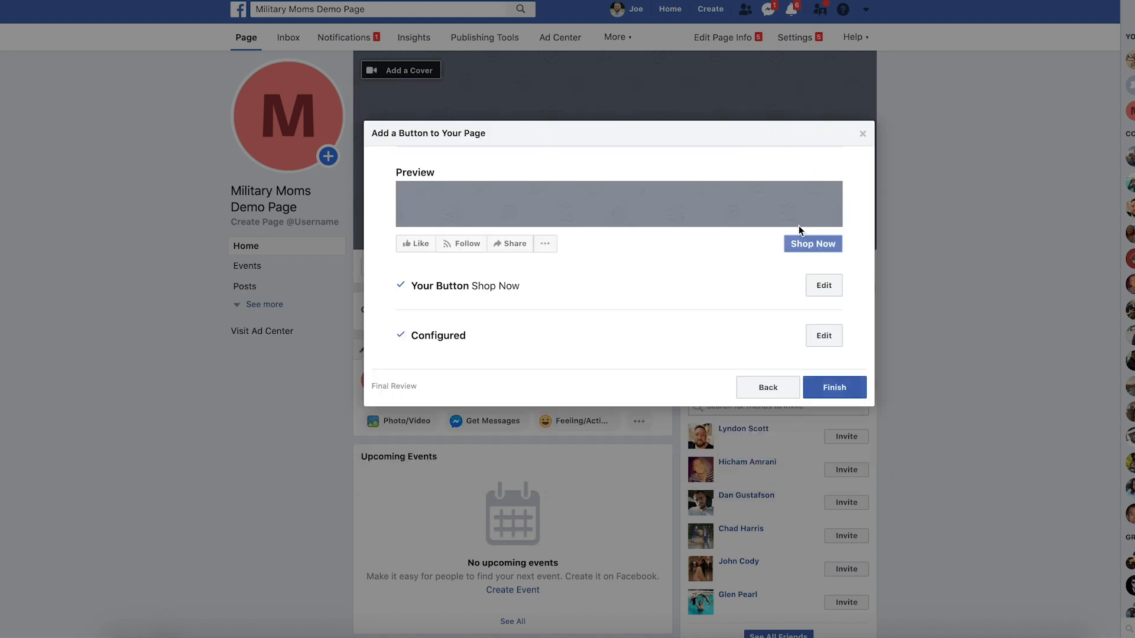
pyautogui.click(833, 387)
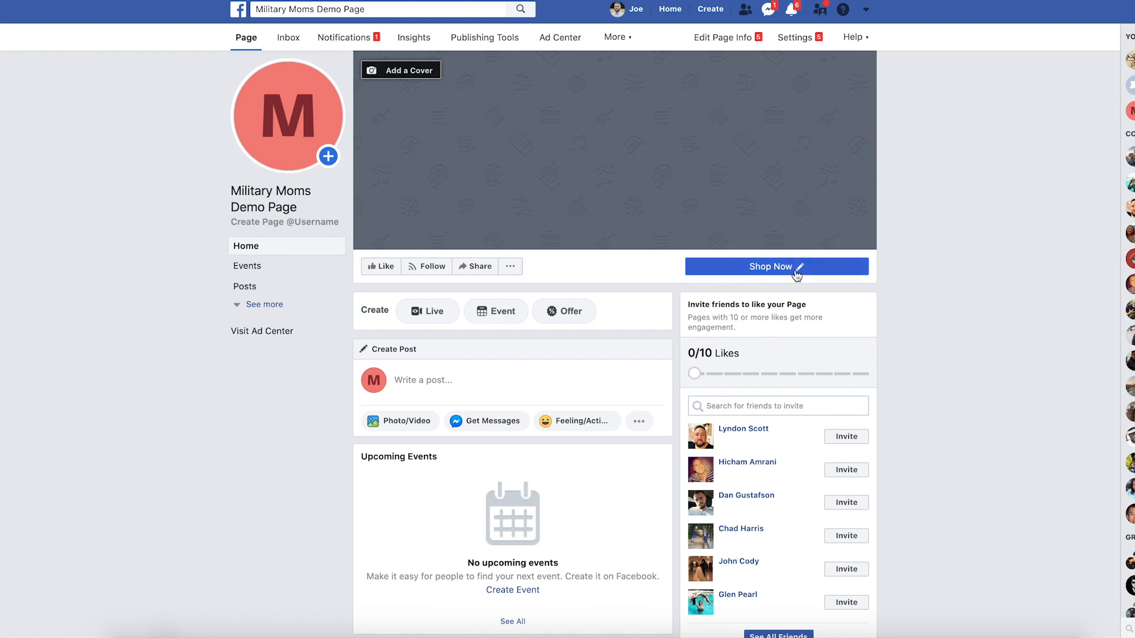
pyautogui.click(799, 266)
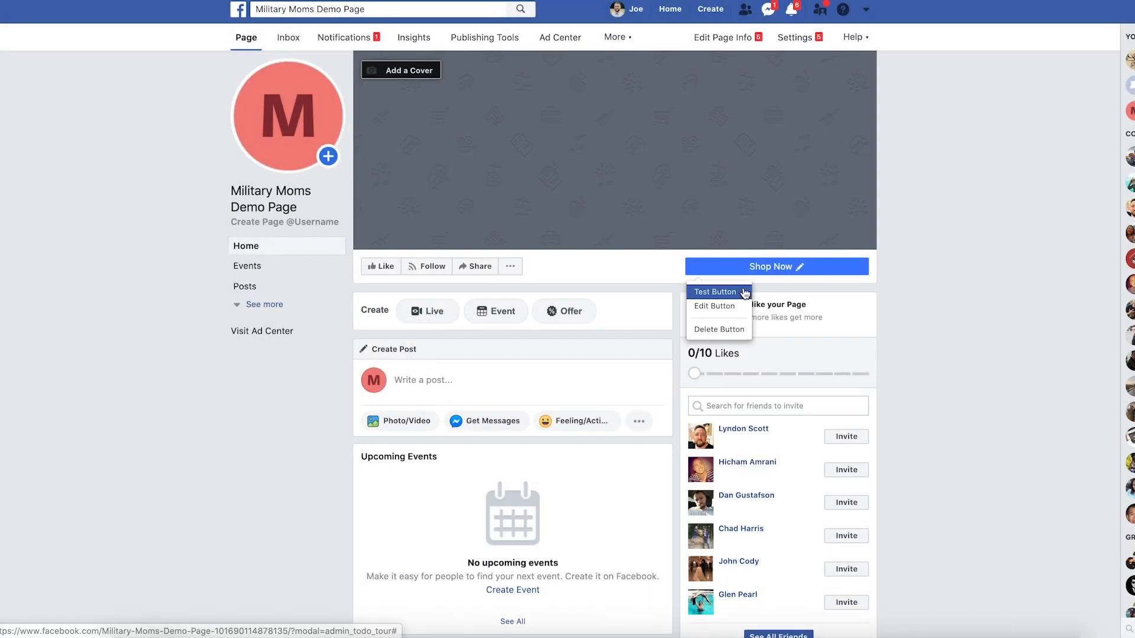
pyautogui.click(716, 292)
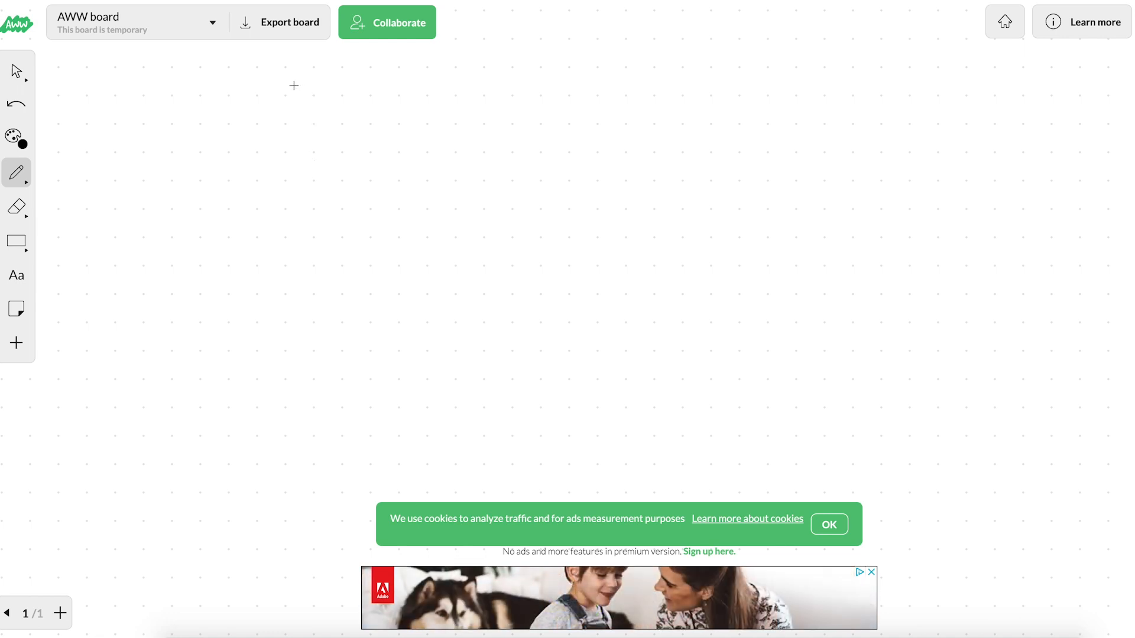
# Step: Sketch a page mockup outline with a title line, picture box, scribbled image and text line
pyautogui.moveTo(294, 85); pyautogui.dragTo(462, 422)
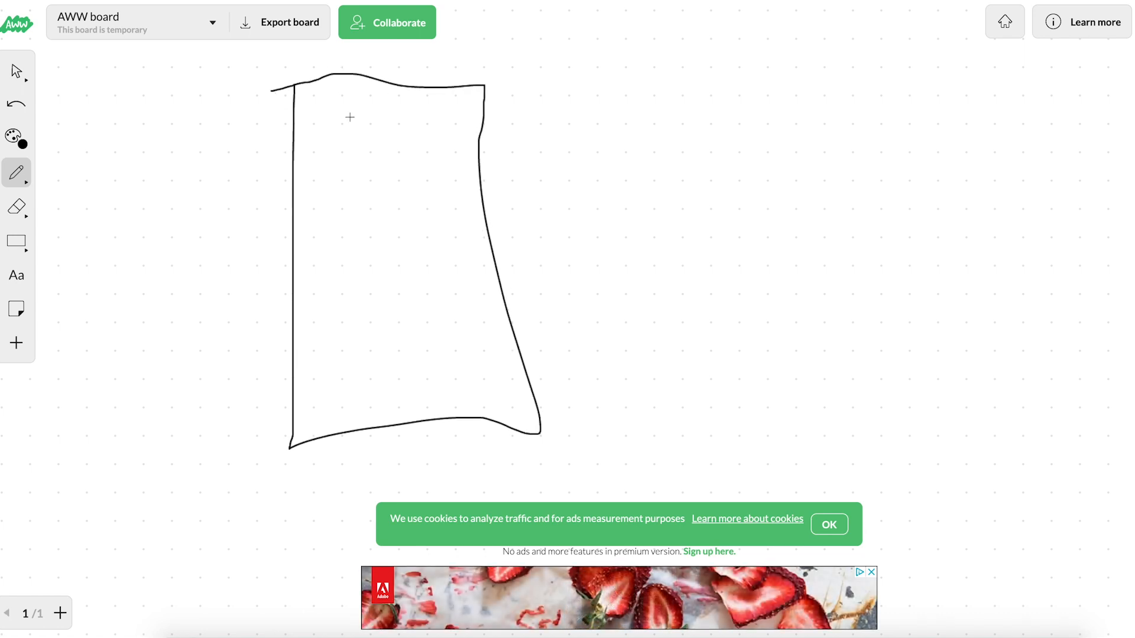
pyautogui.moveTo(307, 109); pyautogui.dragTo(333, 109)
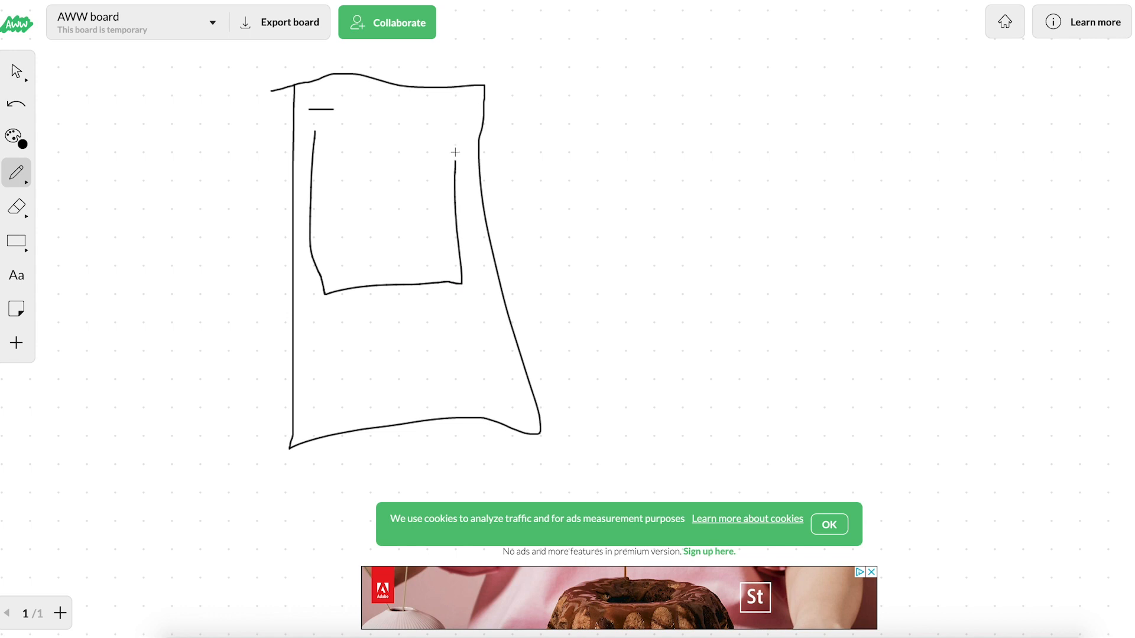
pyautogui.moveTo(312, 134); pyautogui.dragTo(454, 131)
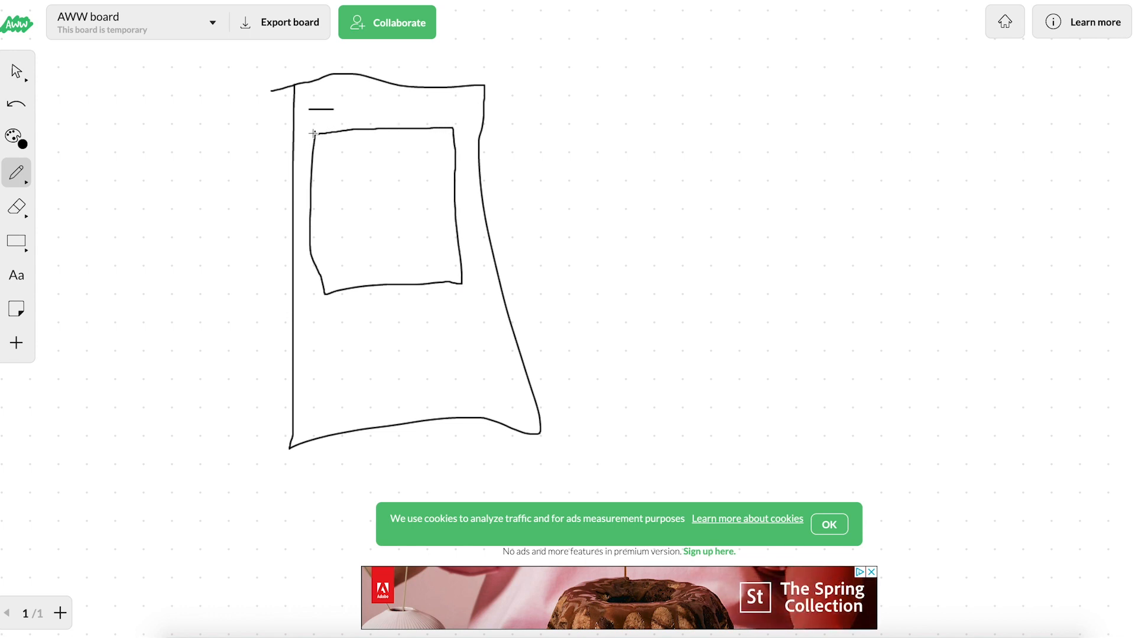
pyautogui.moveTo(557, 165)
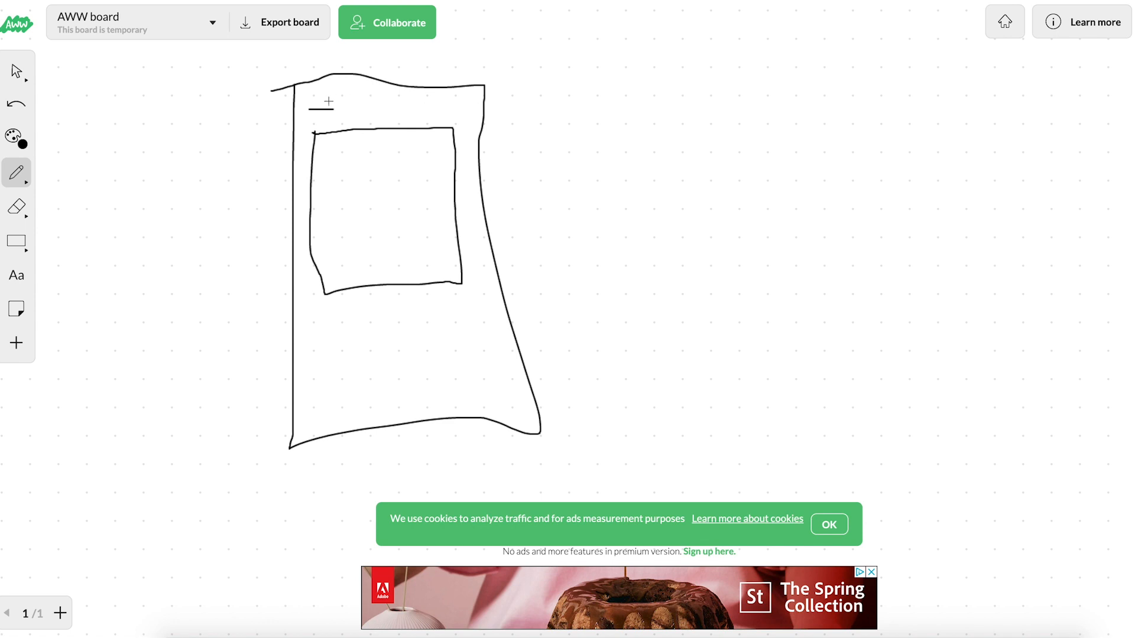
pyautogui.moveTo(351, 163); pyautogui.dragTo(402, 231)
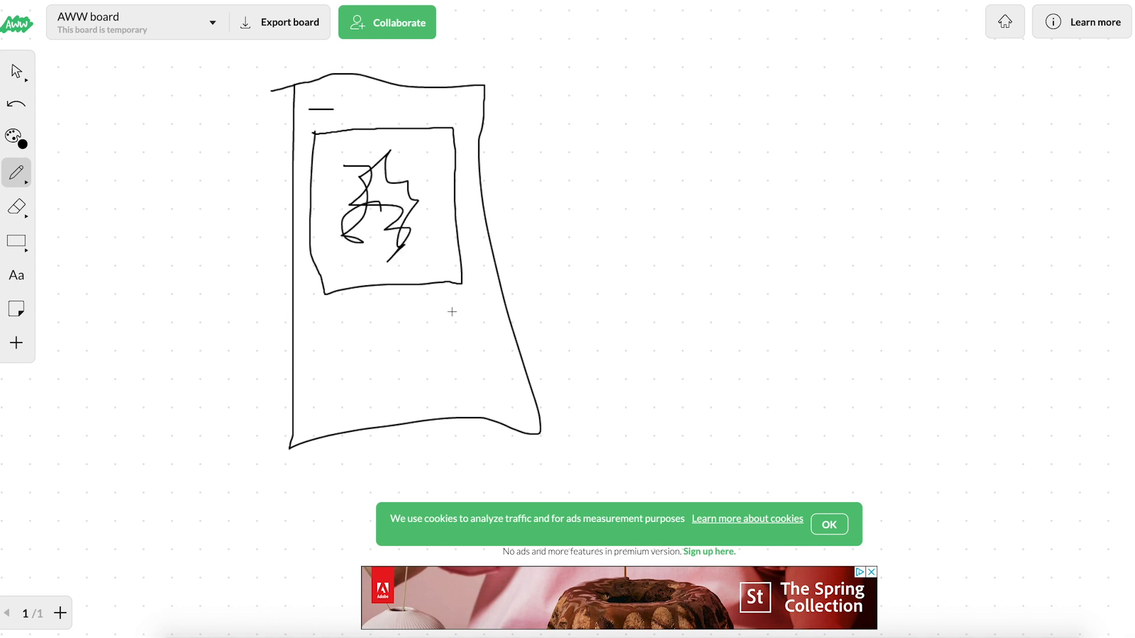
pyautogui.moveTo(321, 314); pyautogui.dragTo(452, 317)
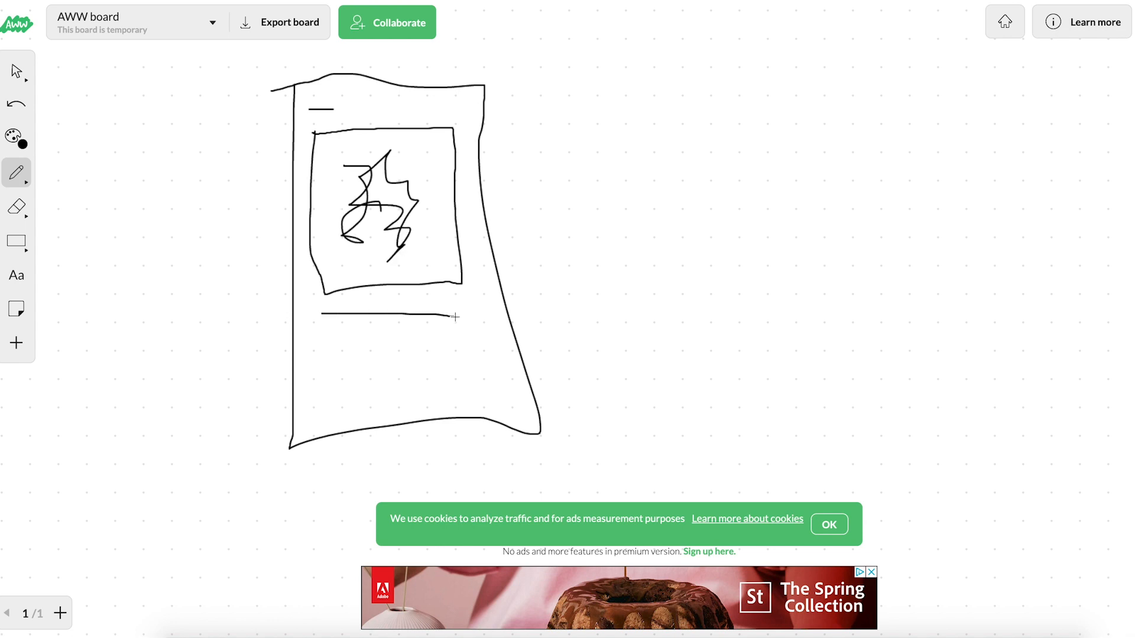
pyautogui.moveTo(346, 350)
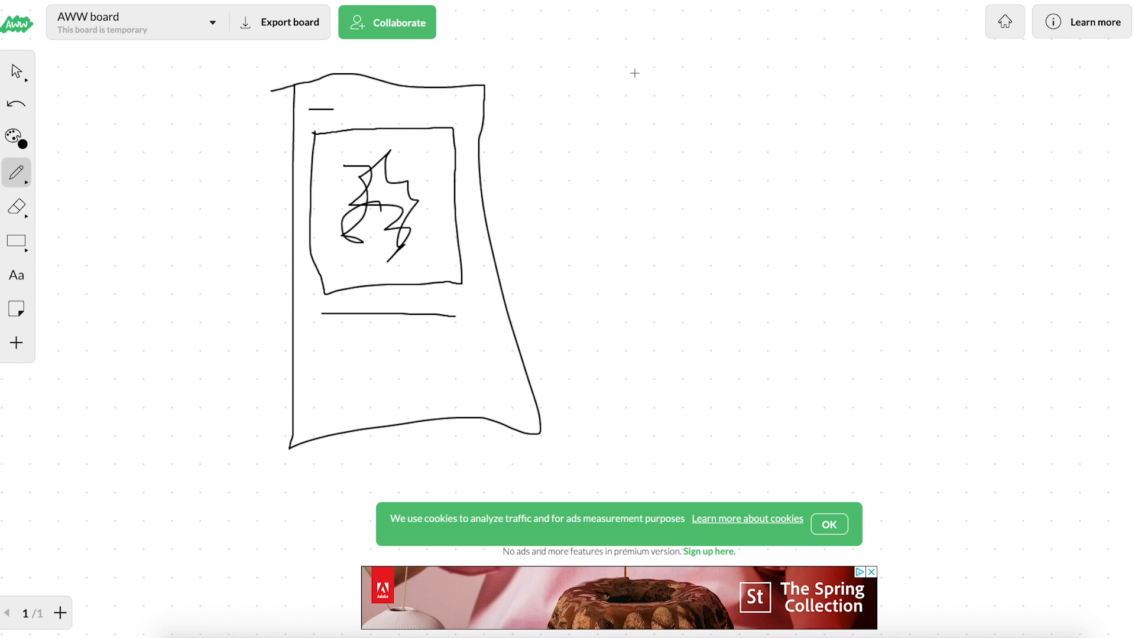
# Step: Handwrite bullet notes 'prod' and 'UR' to the right of the mockup
pyautogui.moveTo(566, 98); pyautogui.dragTo(628, 95)
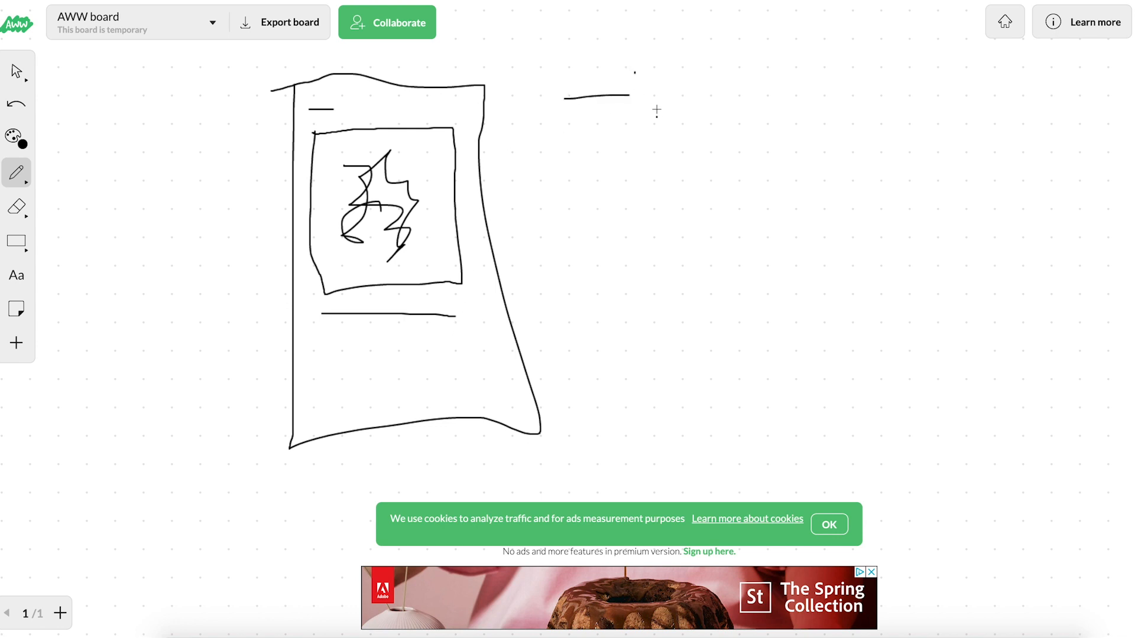
pyautogui.moveTo(644, 101); pyautogui.dragTo(713, 80)
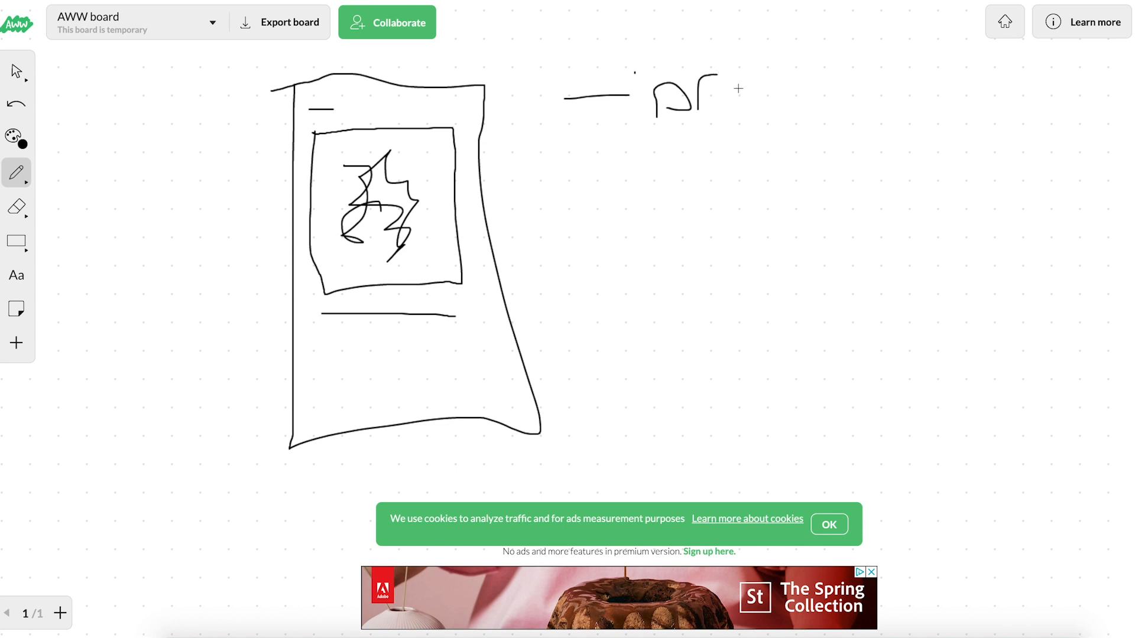
pyautogui.moveTo(737, 91); pyautogui.dragTo(795, 94)
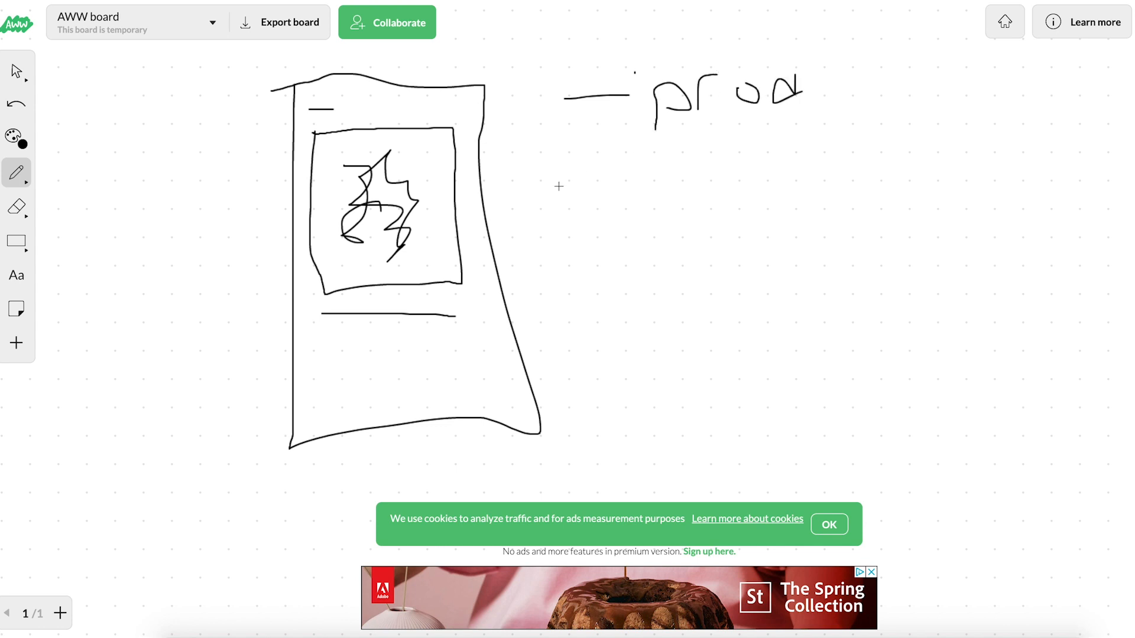
pyautogui.moveTo(560, 186); pyautogui.dragTo(637, 199)
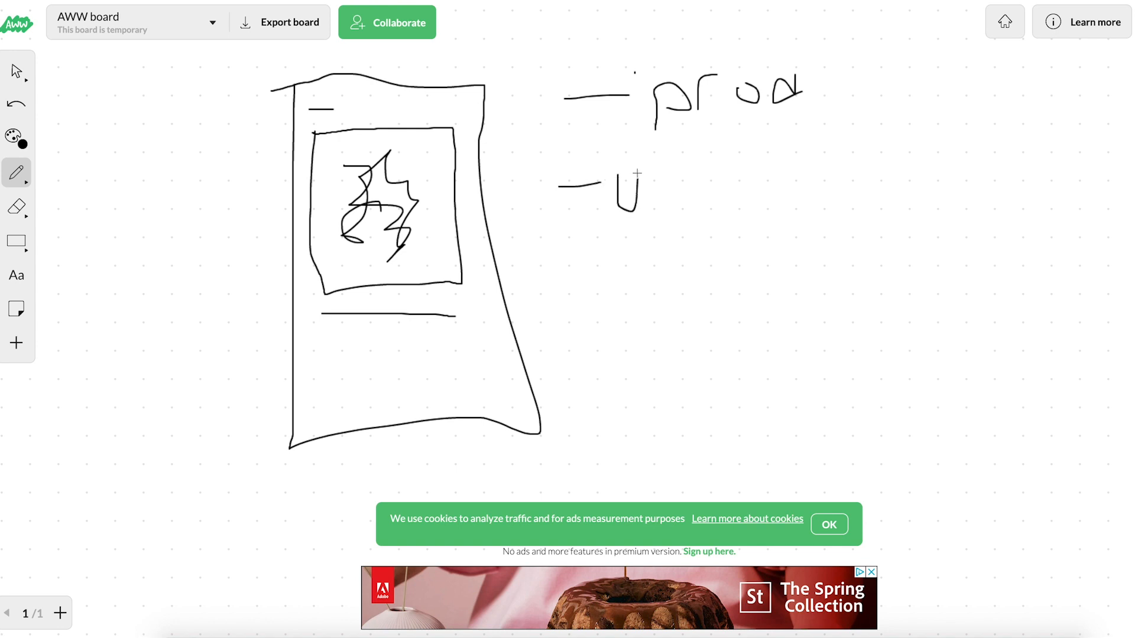
pyautogui.moveTo(648, 180); pyautogui.dragTo(676, 206)
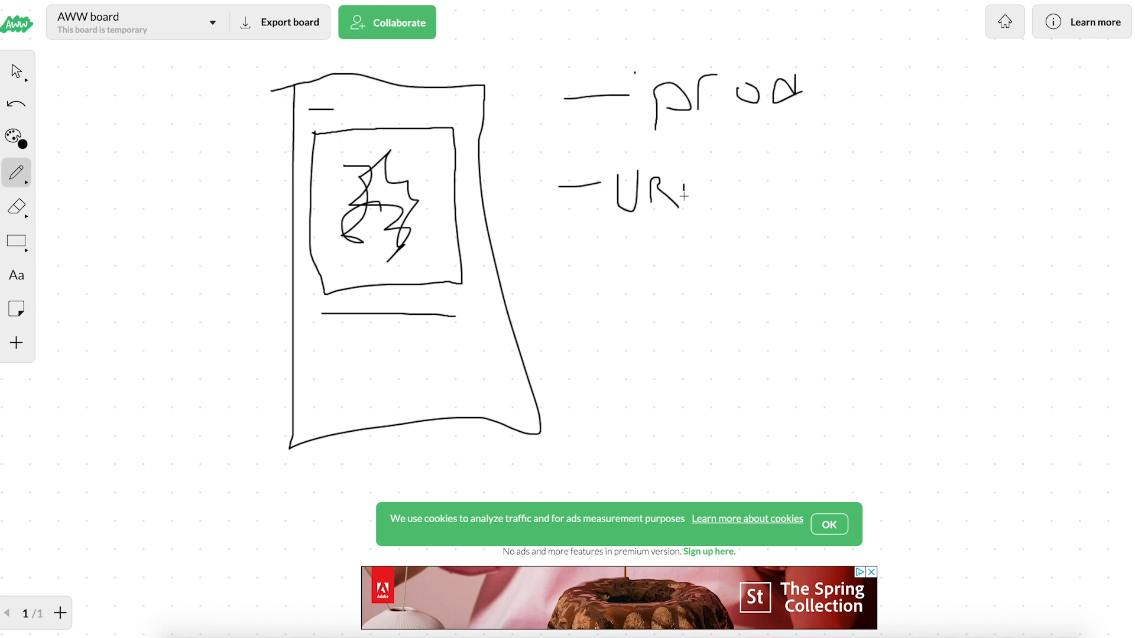
pyautogui.moveTo(695, 181); pyautogui.dragTo(709, 205)
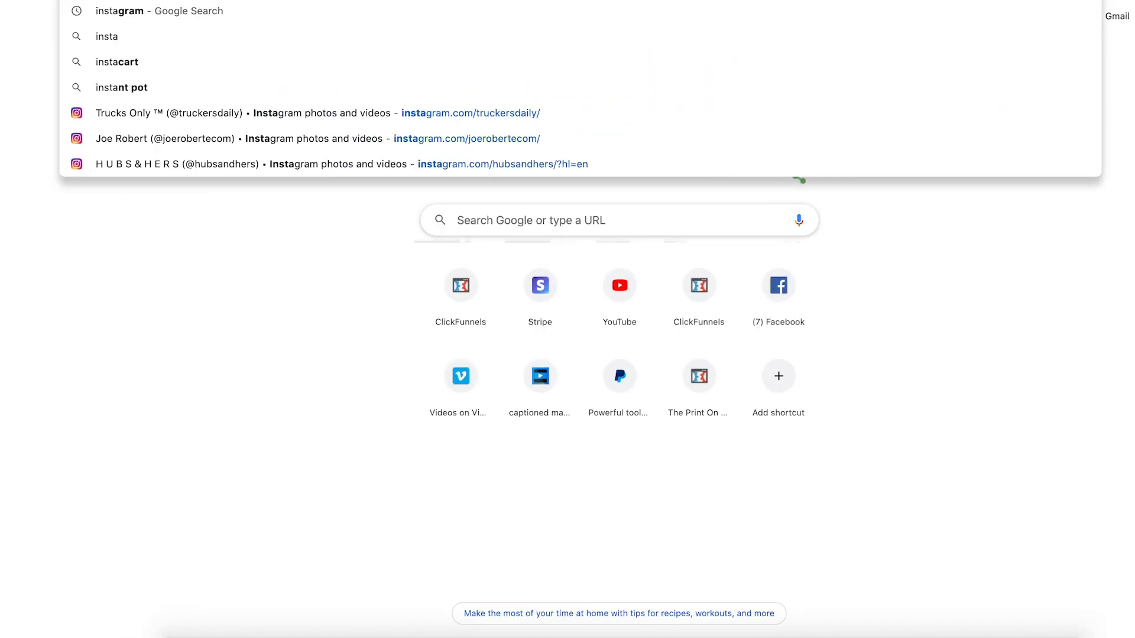
# Step: Search Instagram for 'military mom' and open the #militarymom hashtag page
pyautogui.click(467, 139)
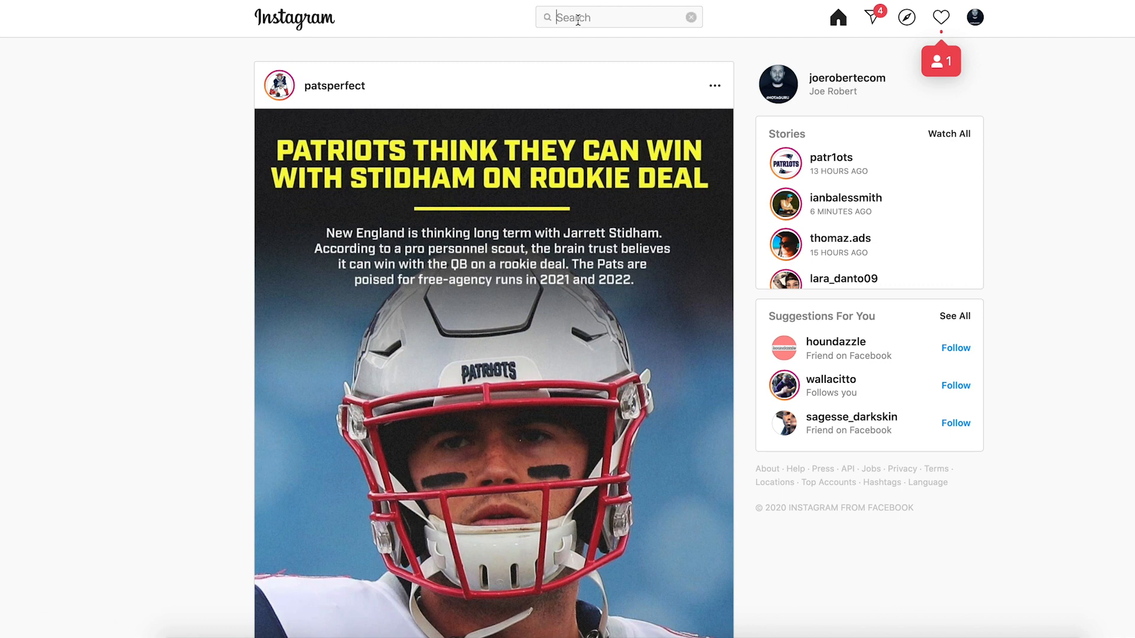
pyautogui.write('military mom')
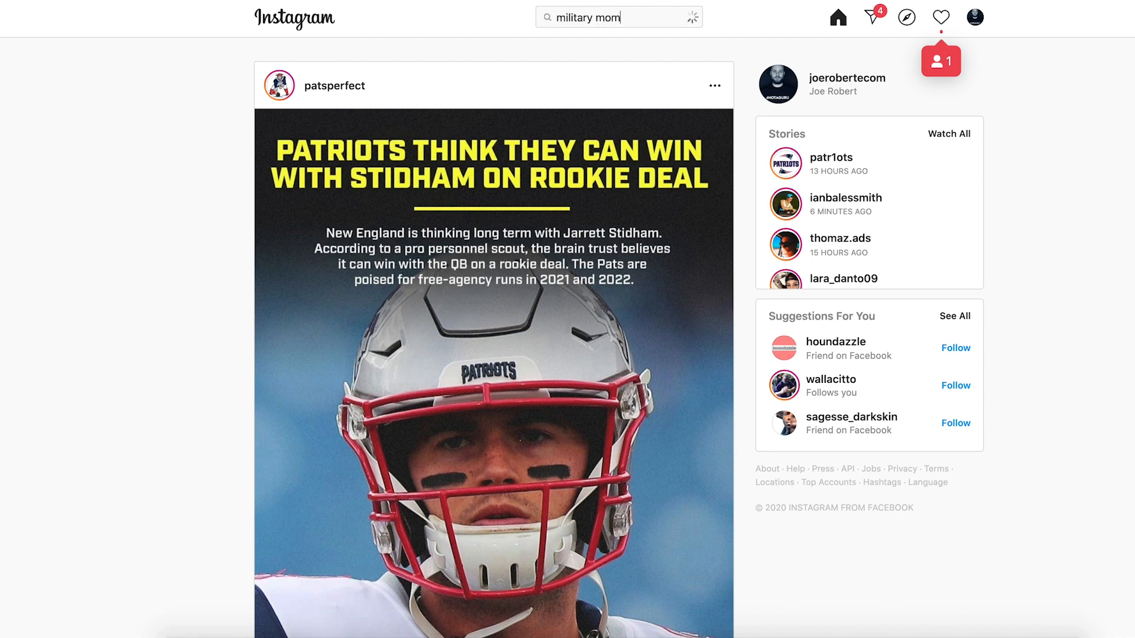
pyautogui.click(617, 16)
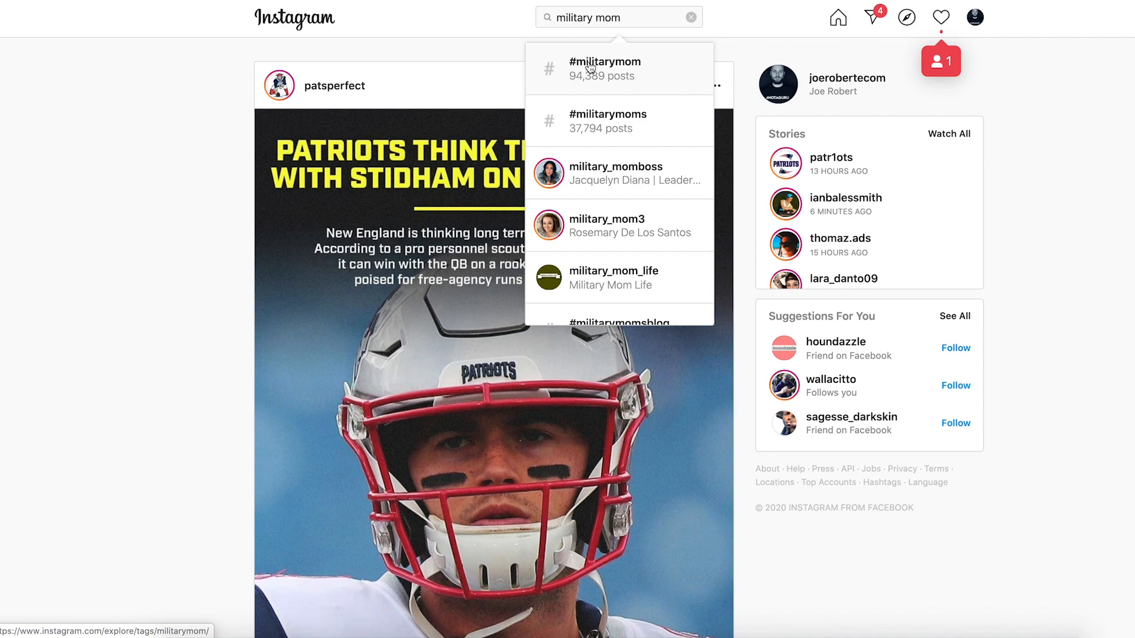
pyautogui.click(605, 69)
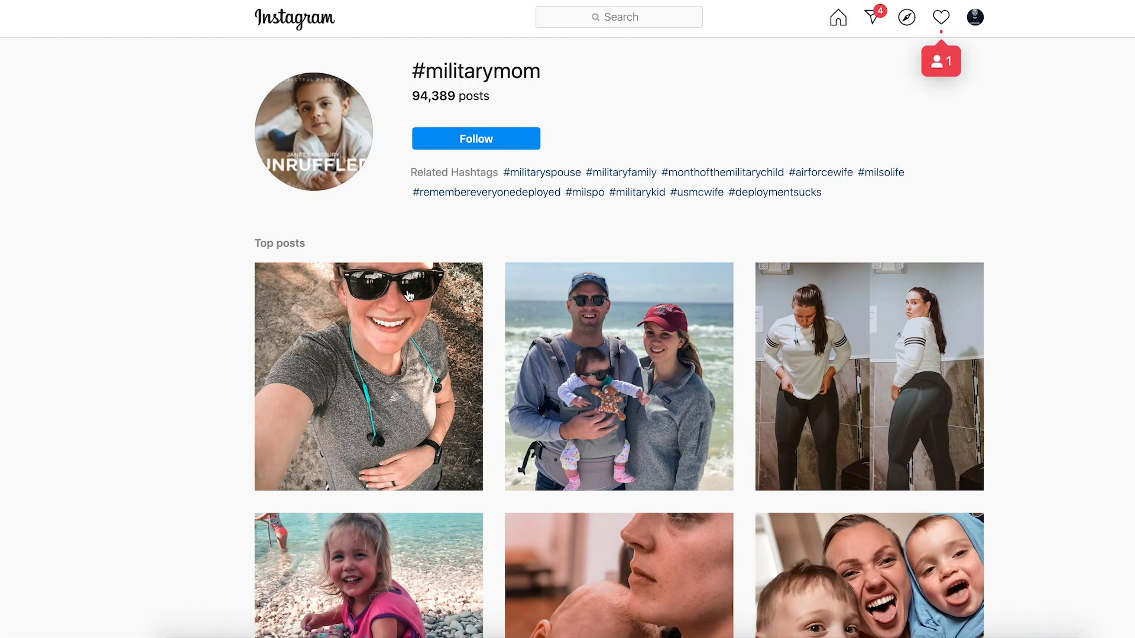
pyautogui.scroll(-3)
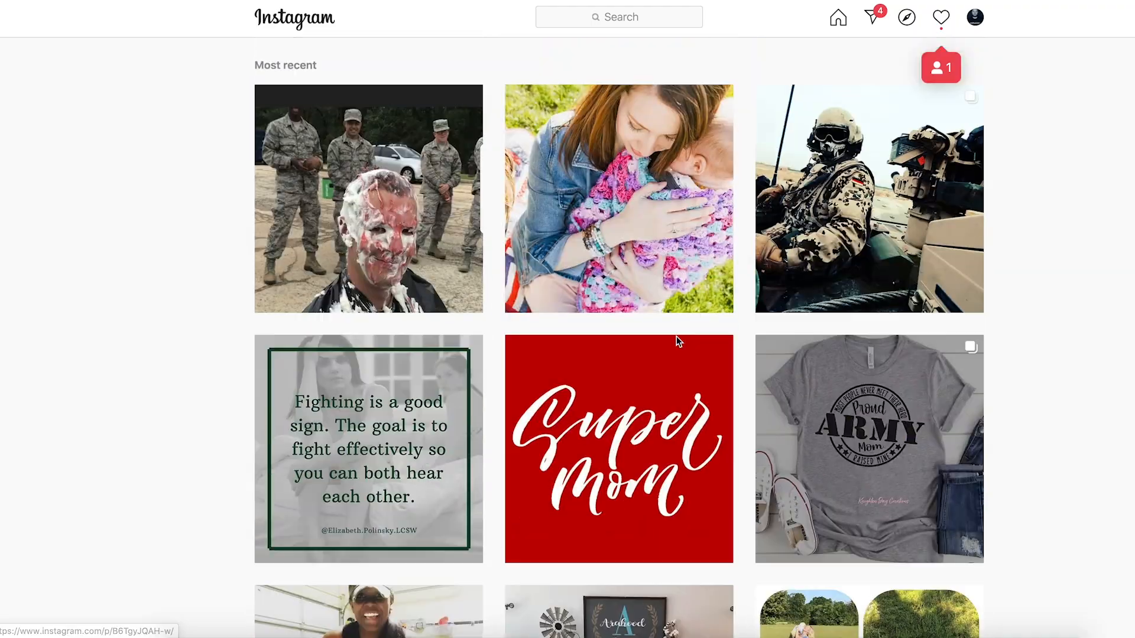
pyautogui.click(868, 199)
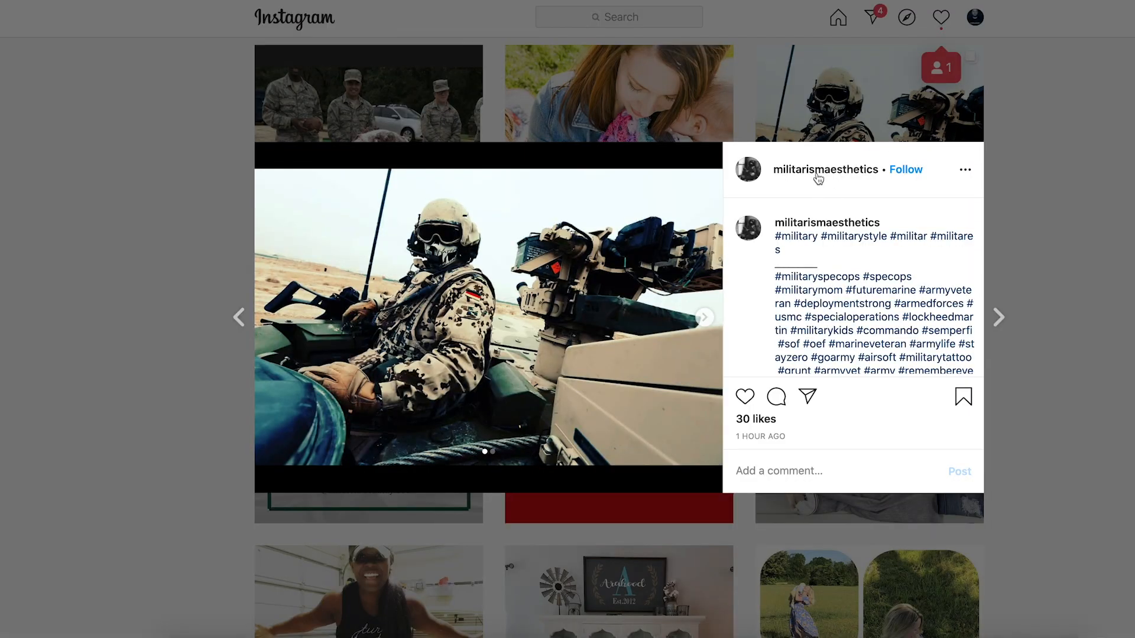
pyautogui.click(827, 169)
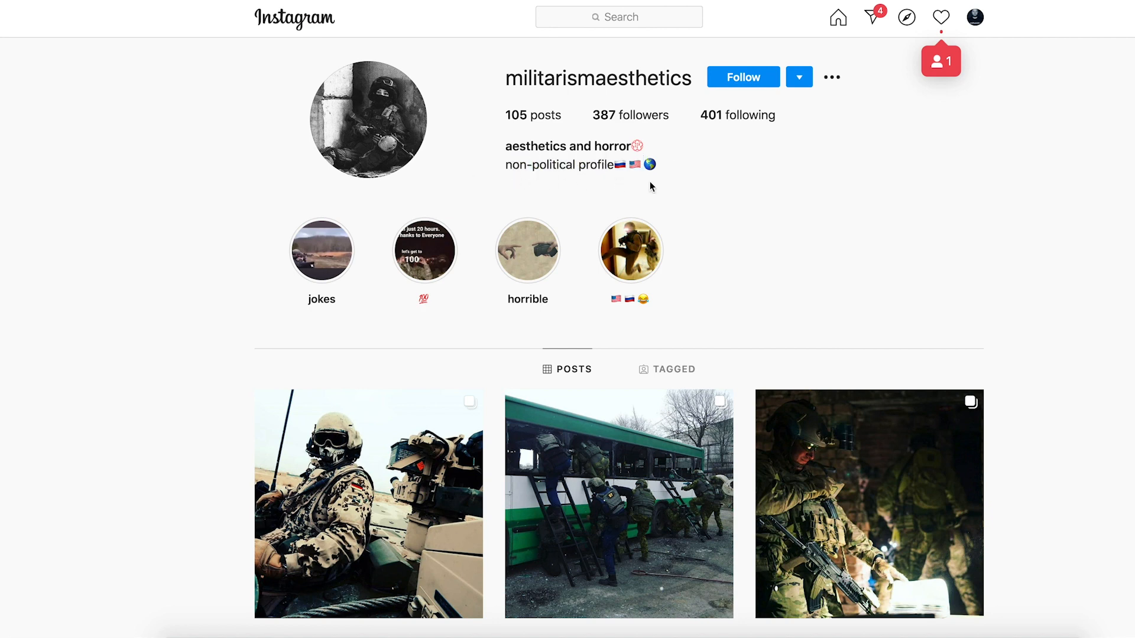
# Step: Scroll down the militarismaesthetics profile grid to review its posts
pyautogui.scroll(-3)
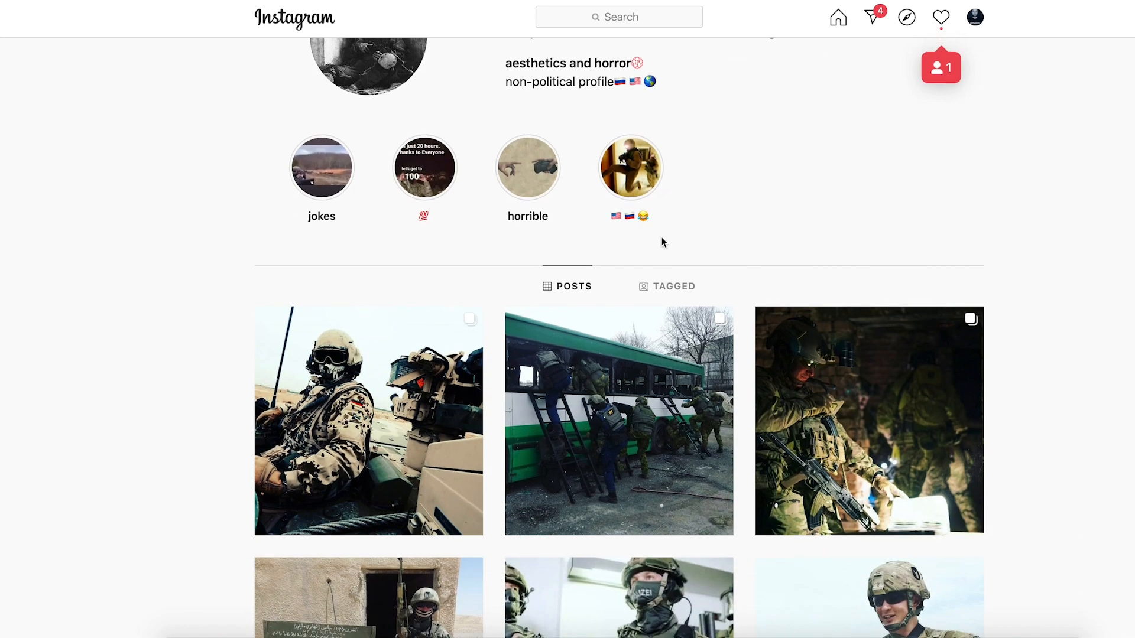
pyautogui.scroll(-3)
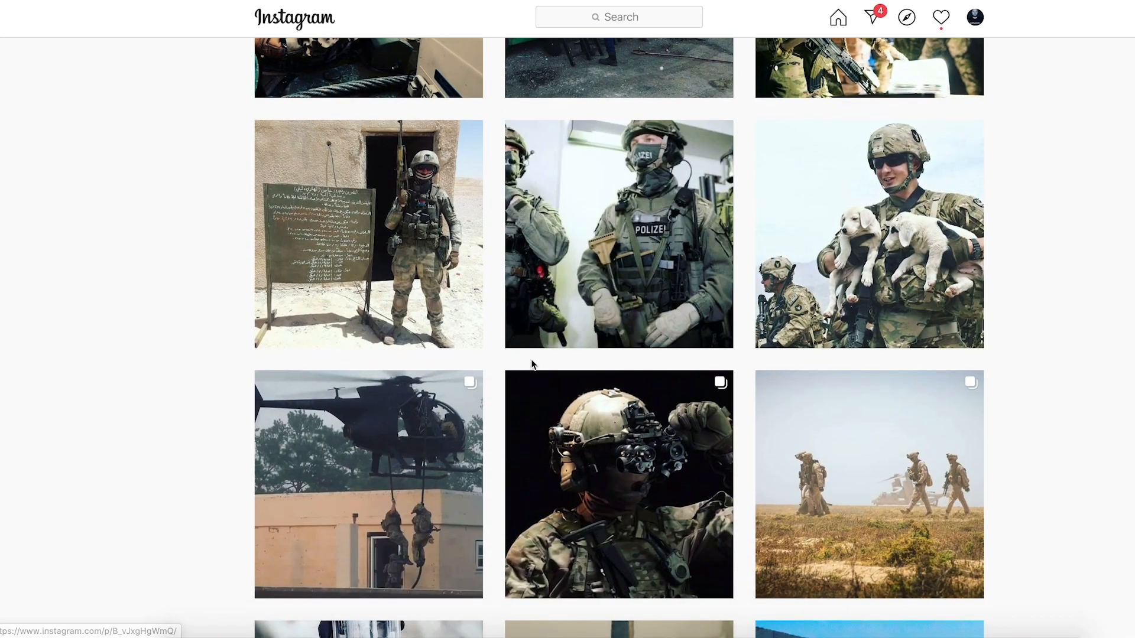
pyautogui.scroll(-3)
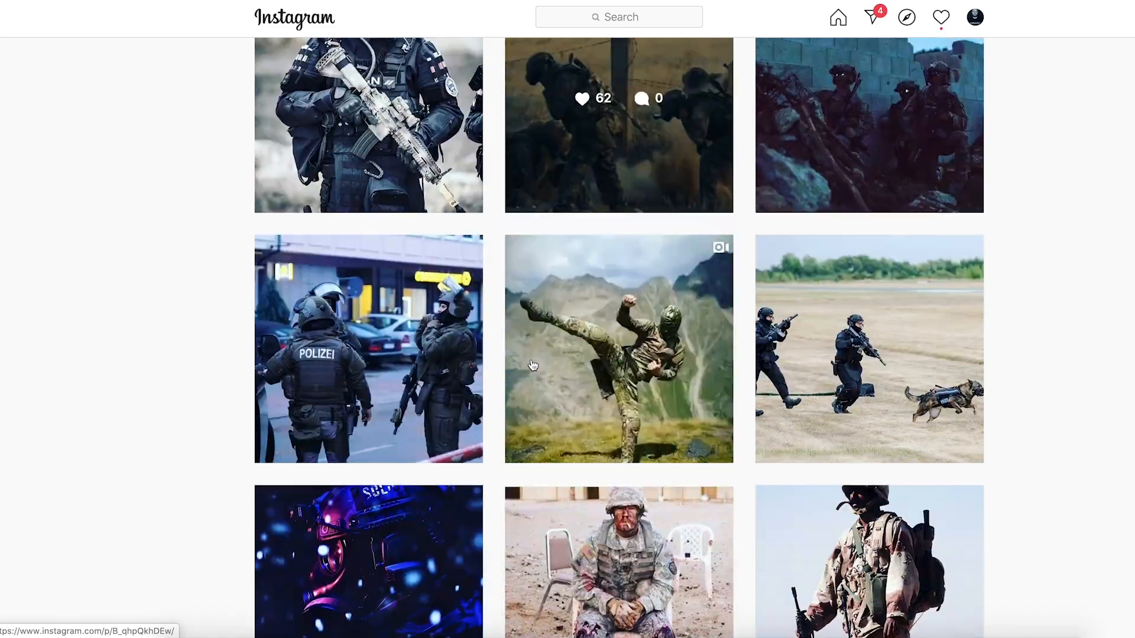
pyautogui.scroll(-3)
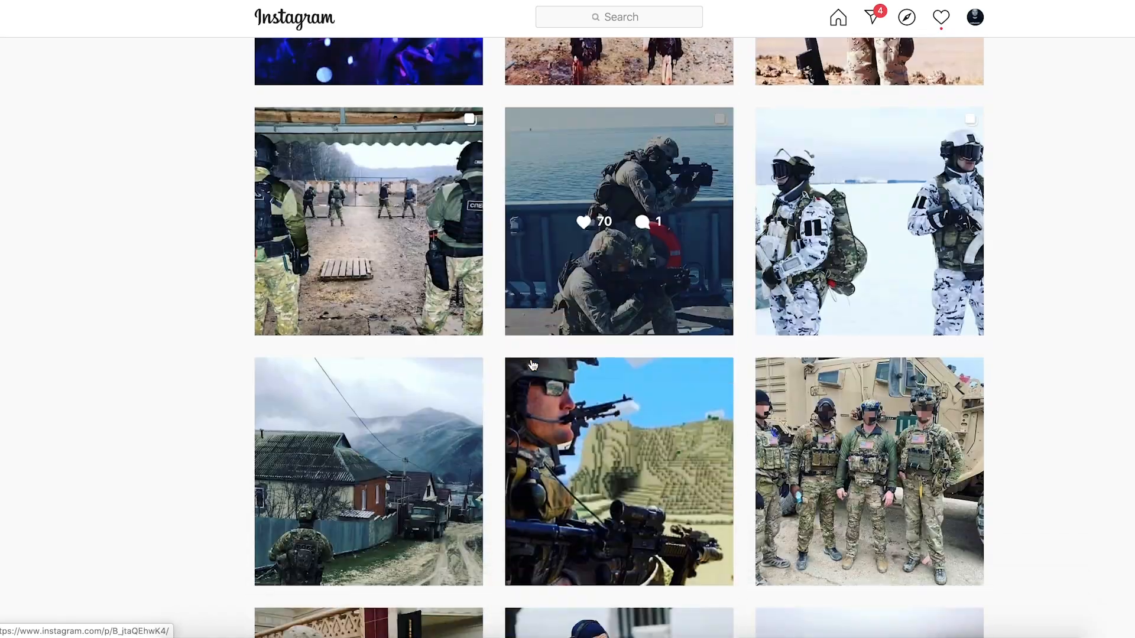
pyautogui.scroll(-3)
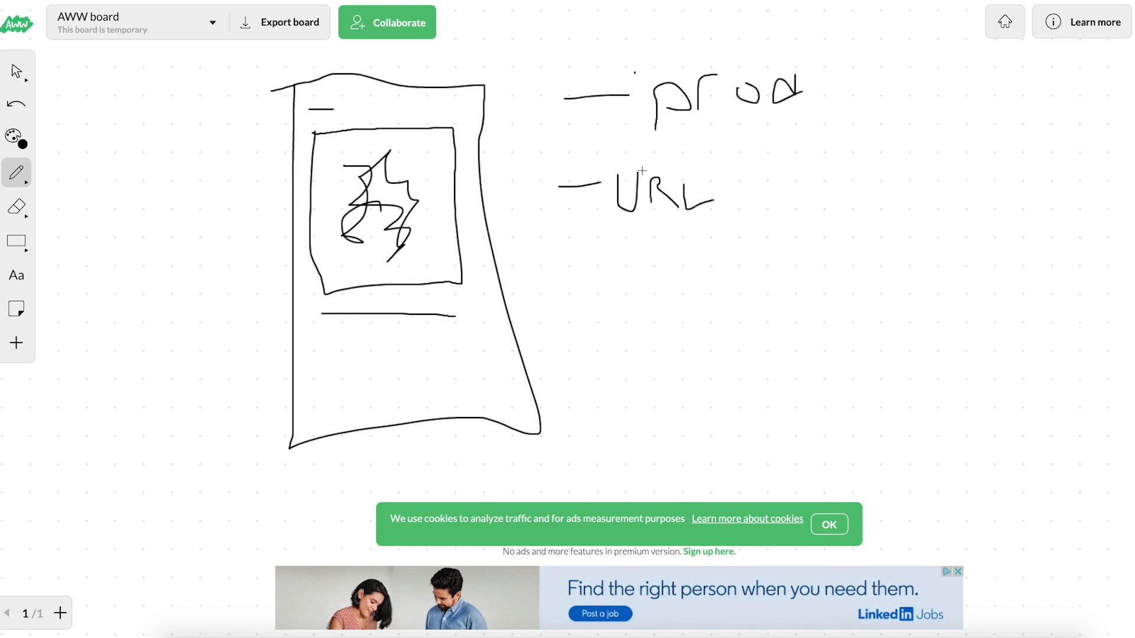
# Step: Sketch a boxed G with rays, a curve to a boxed N, and an arrow pointing at N
pyautogui.moveTo(887, 192); pyautogui.dragTo(1026, 260)
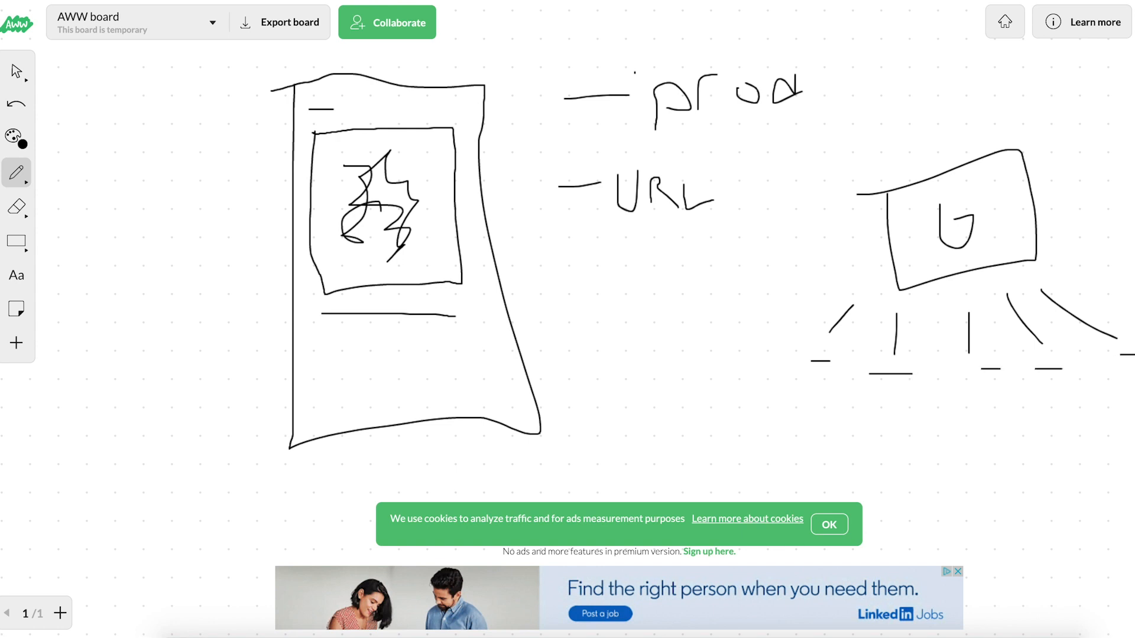
pyautogui.moveTo(1111, 234)
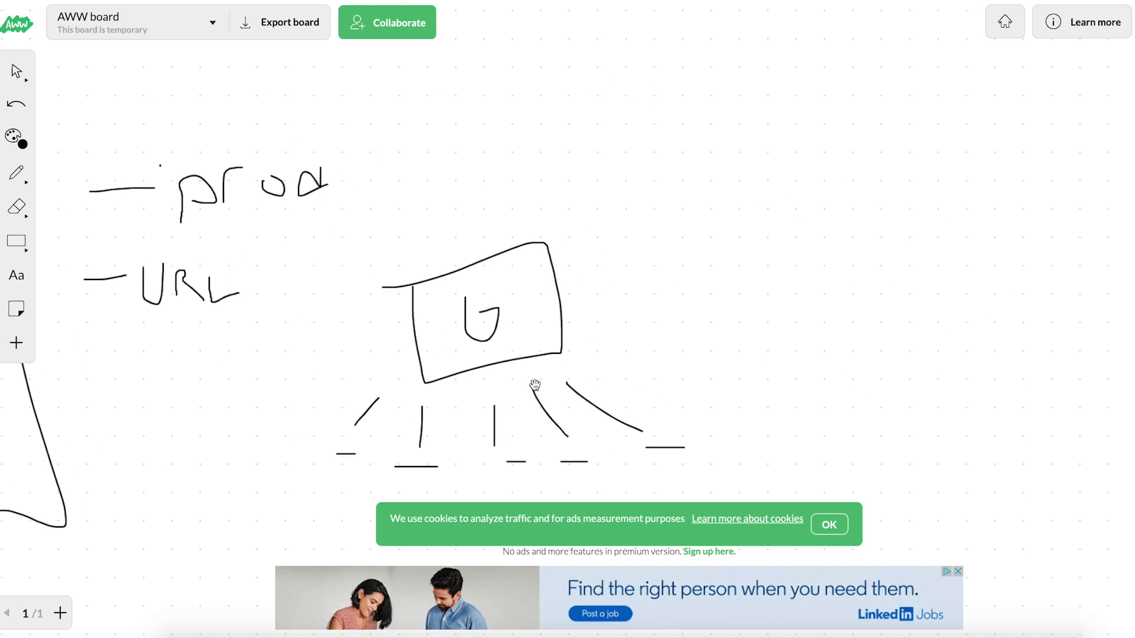
pyautogui.click(16, 173)
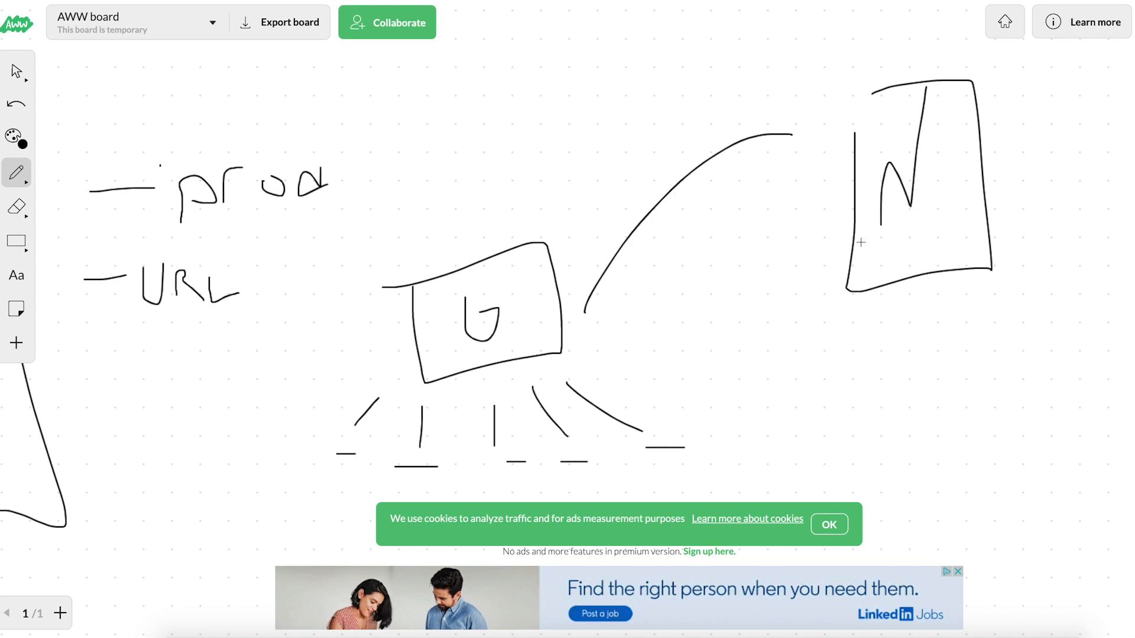
pyautogui.moveTo(877, 195)
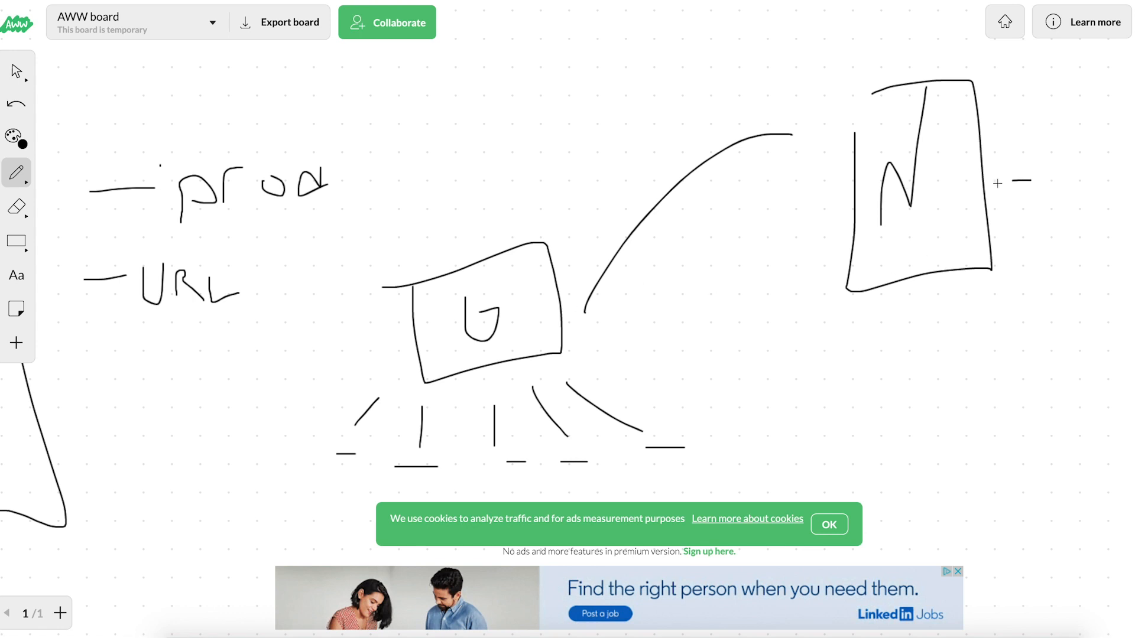
pyautogui.moveTo(1027, 187); pyautogui.dragTo(985, 177)
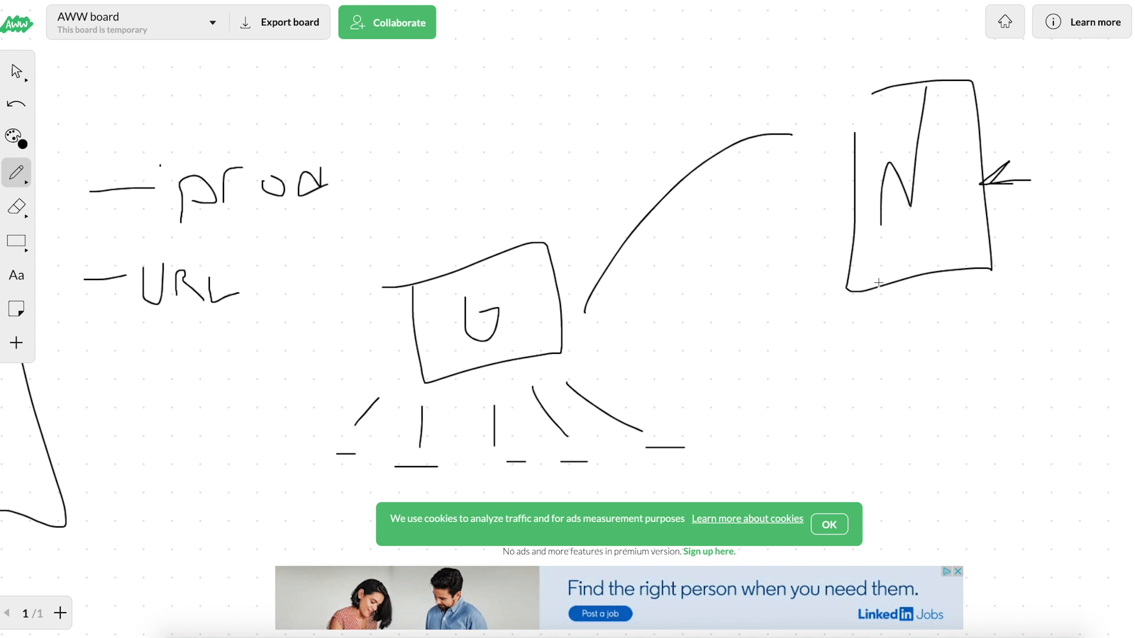
pyautogui.moveTo(660, 281)
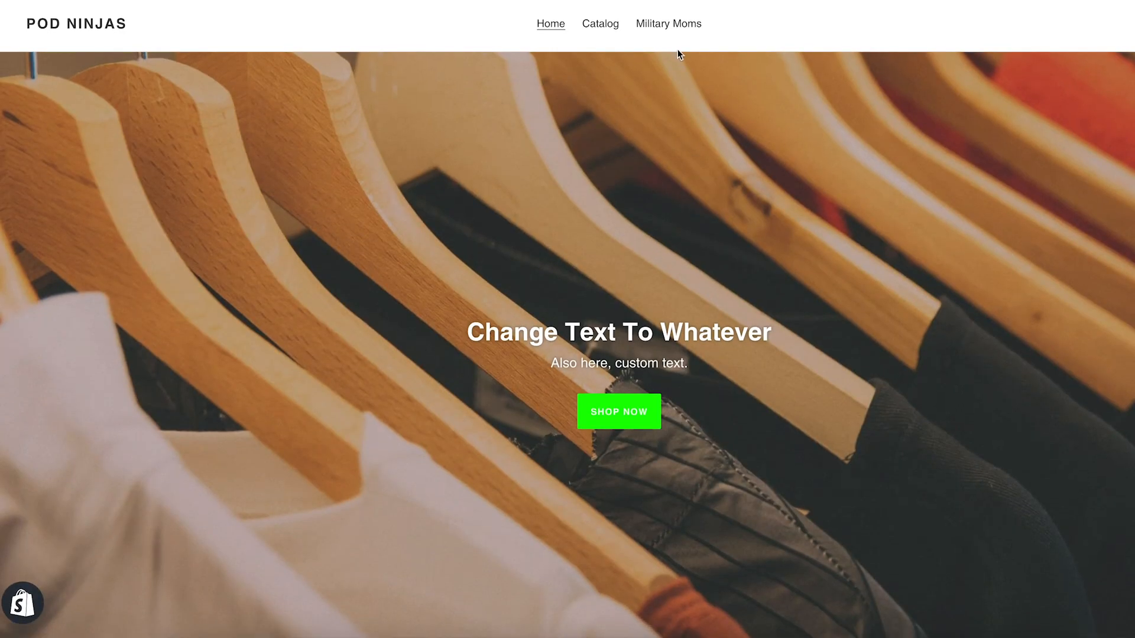
# Step: View the Military Moms collection listing four POD Ninjas tees from $13.18
pyautogui.click(668, 24)
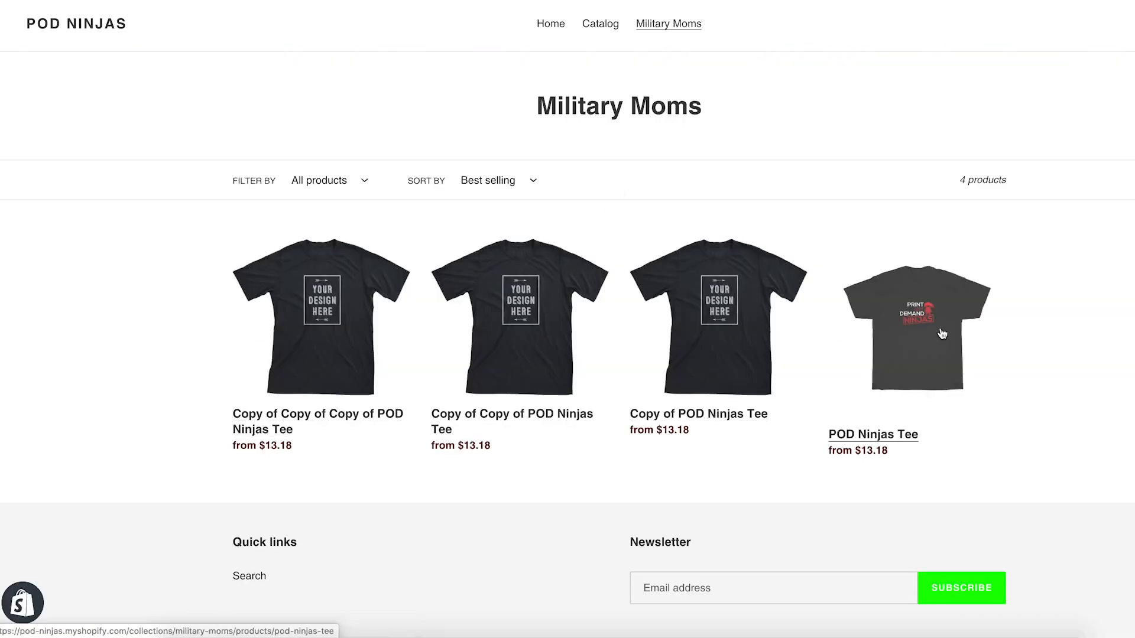
pyautogui.moveTo(1096, 360)
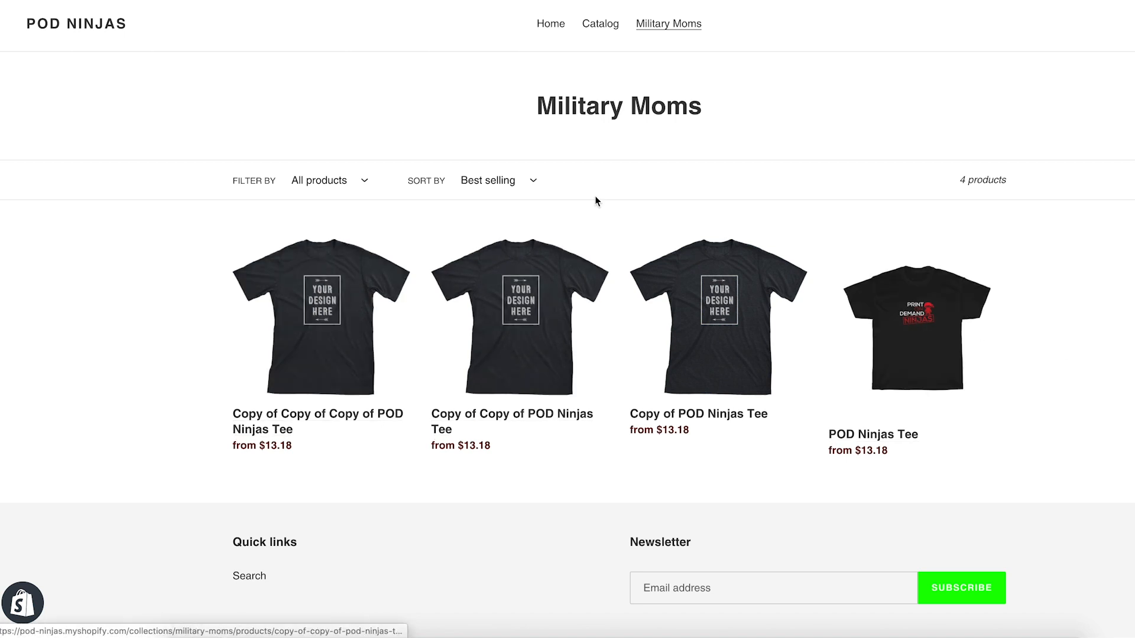
pyautogui.moveTo(709, 123)
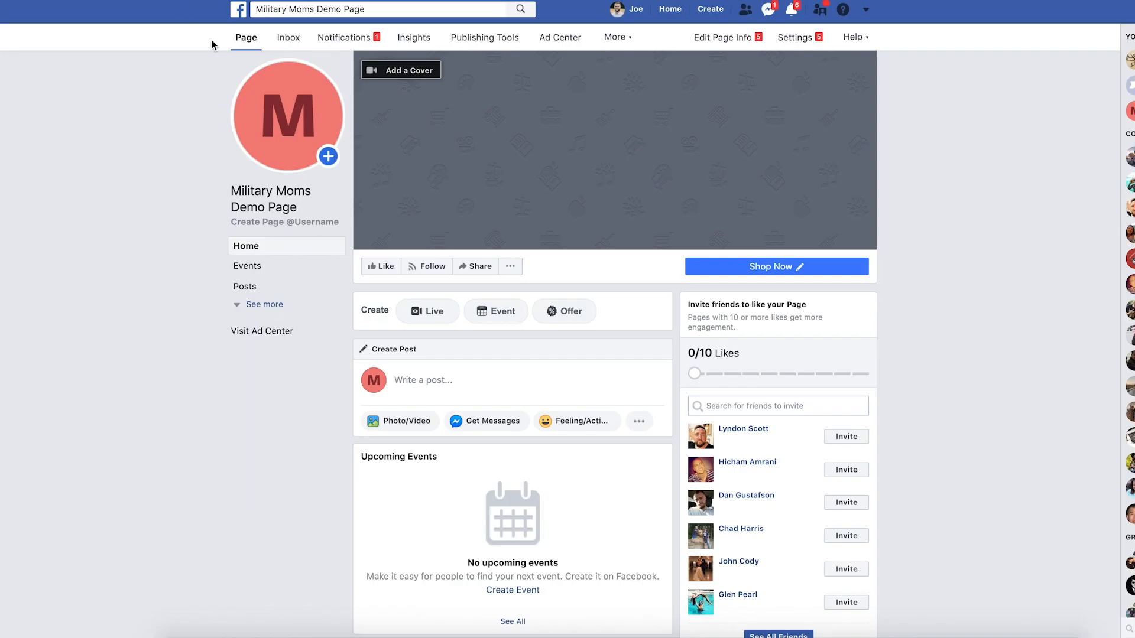
# Step: Go to the private Print On Demand Ninjas group from the shortcut
pyautogui.click(669, 9)
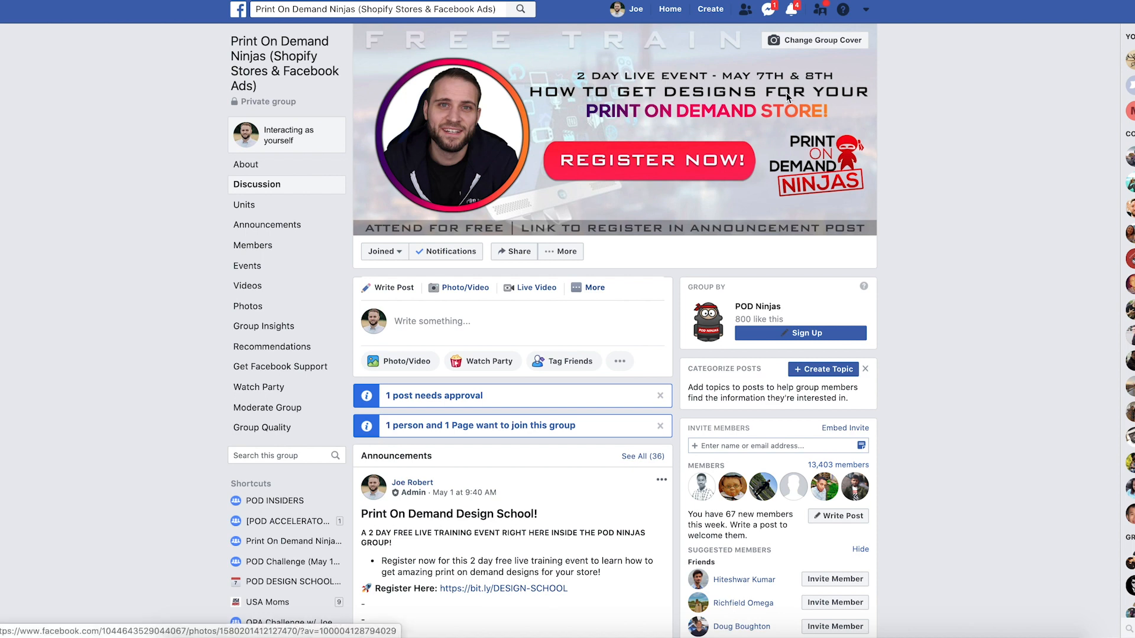
pyautogui.moveTo(587, 118)
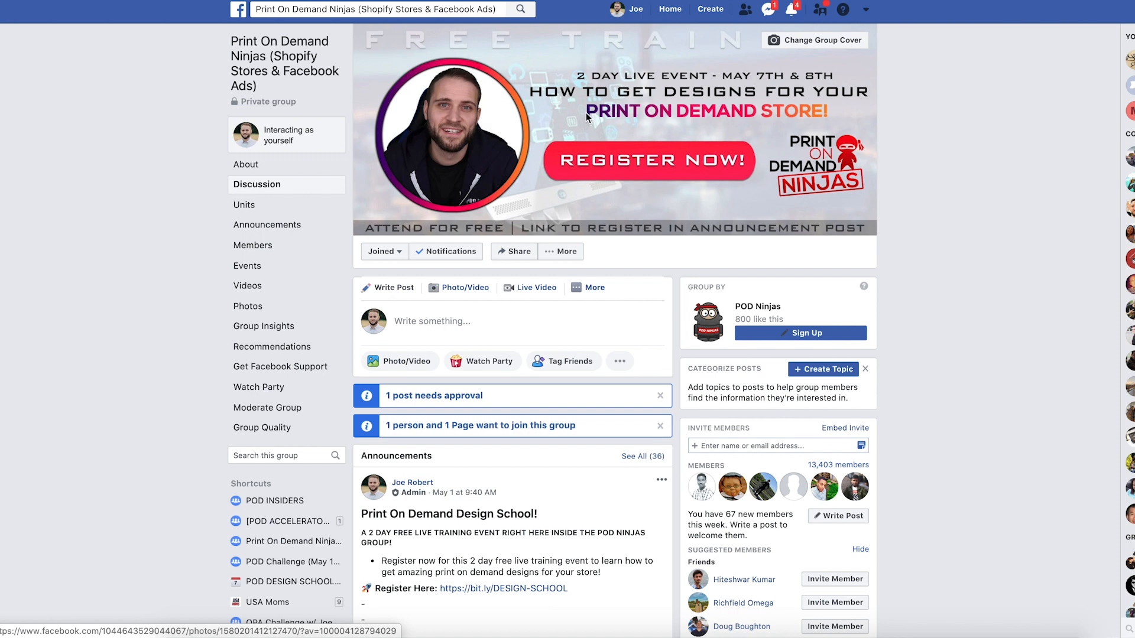
pyautogui.moveTo(689, 175)
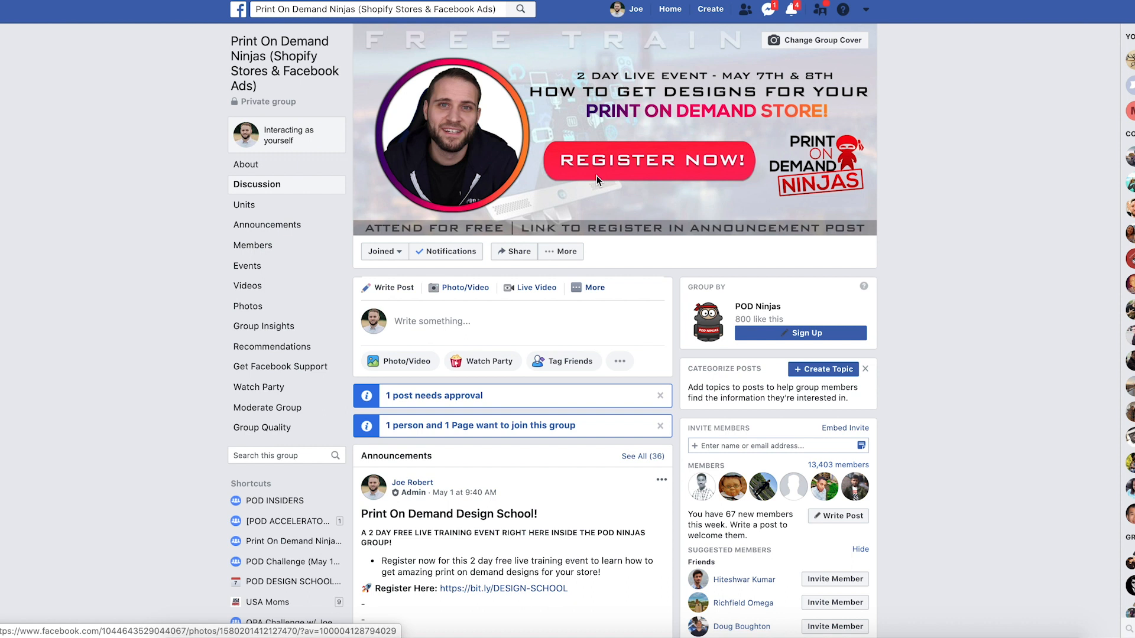
pyautogui.moveTo(595, 181)
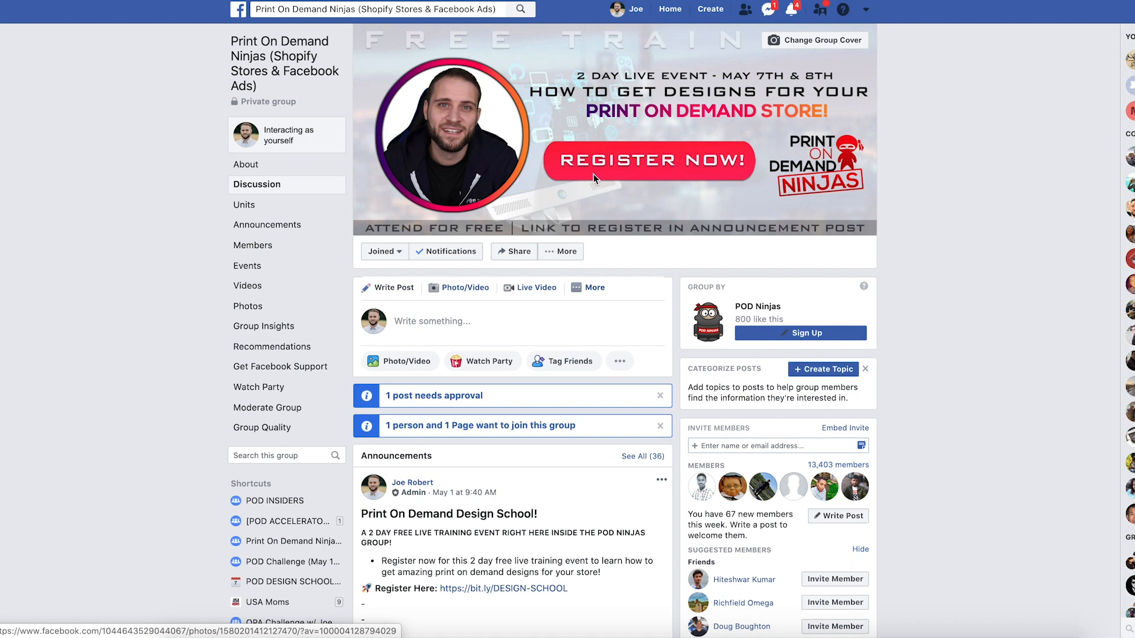
pyautogui.moveTo(624, 116)
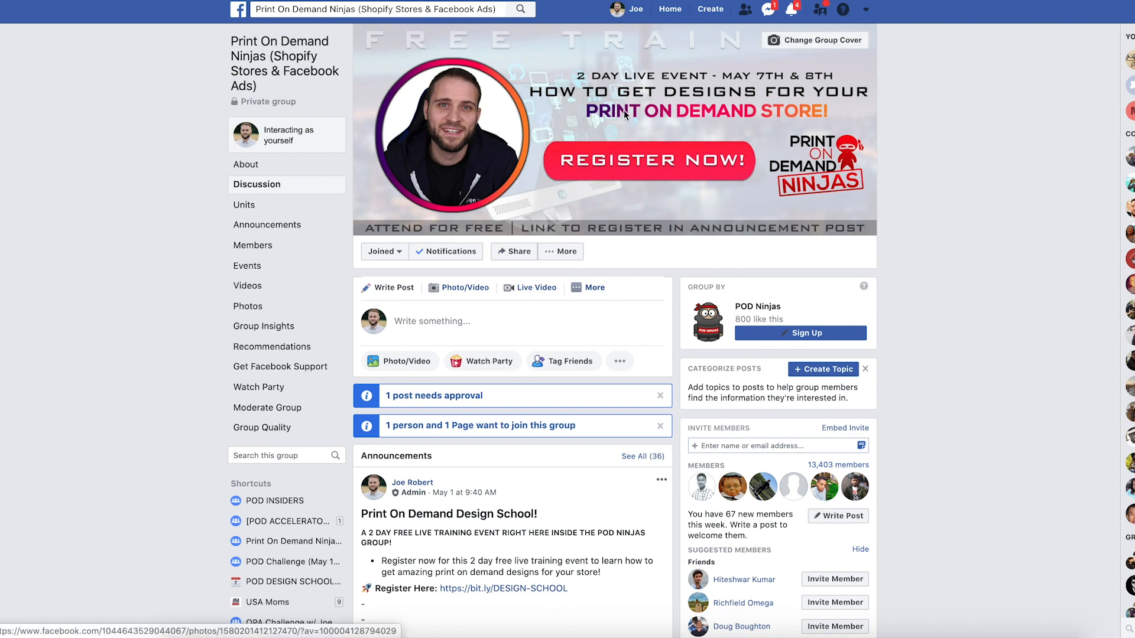
pyautogui.moveTo(610, 224)
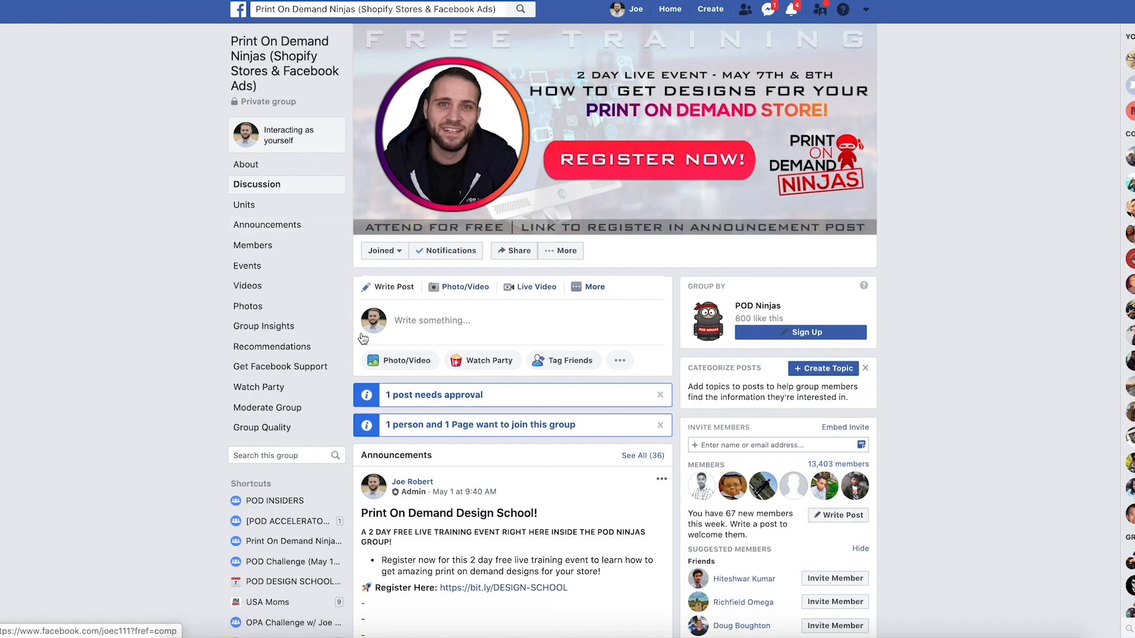
pyautogui.scroll(-3)
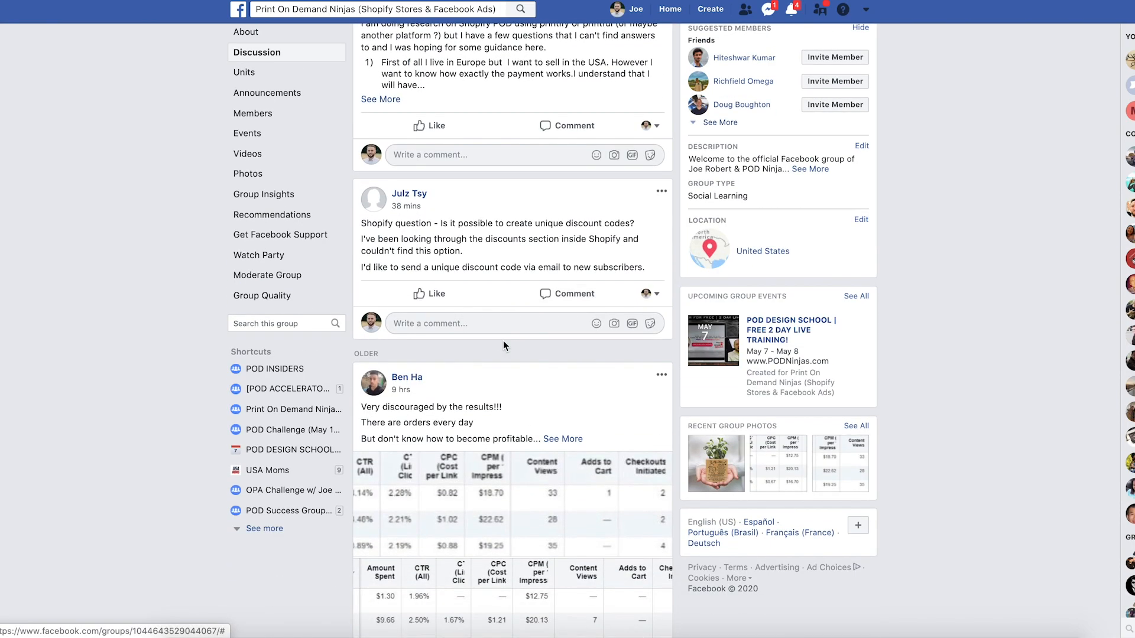
pyautogui.scroll(-3)
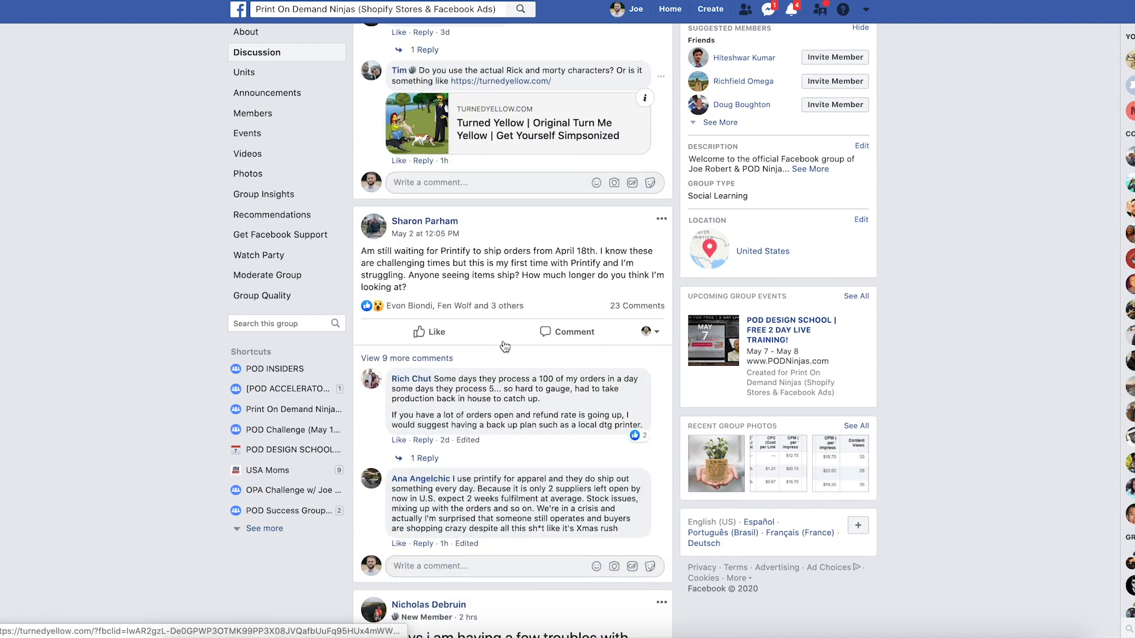
pyautogui.scroll(-3)
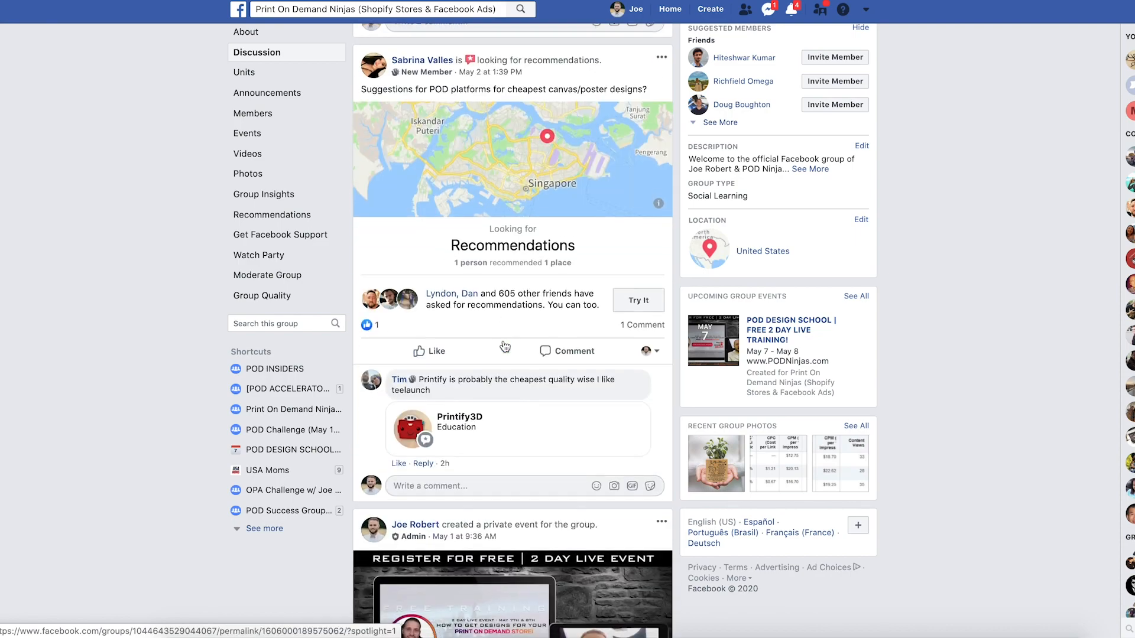
pyautogui.scroll(-3)
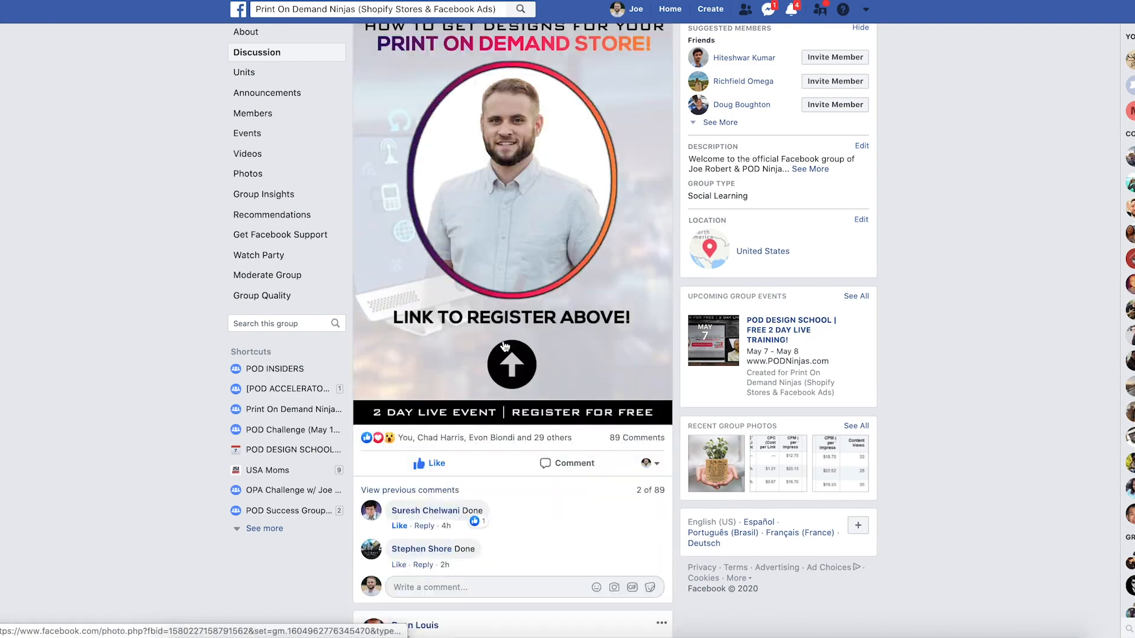
pyautogui.scroll(-3)
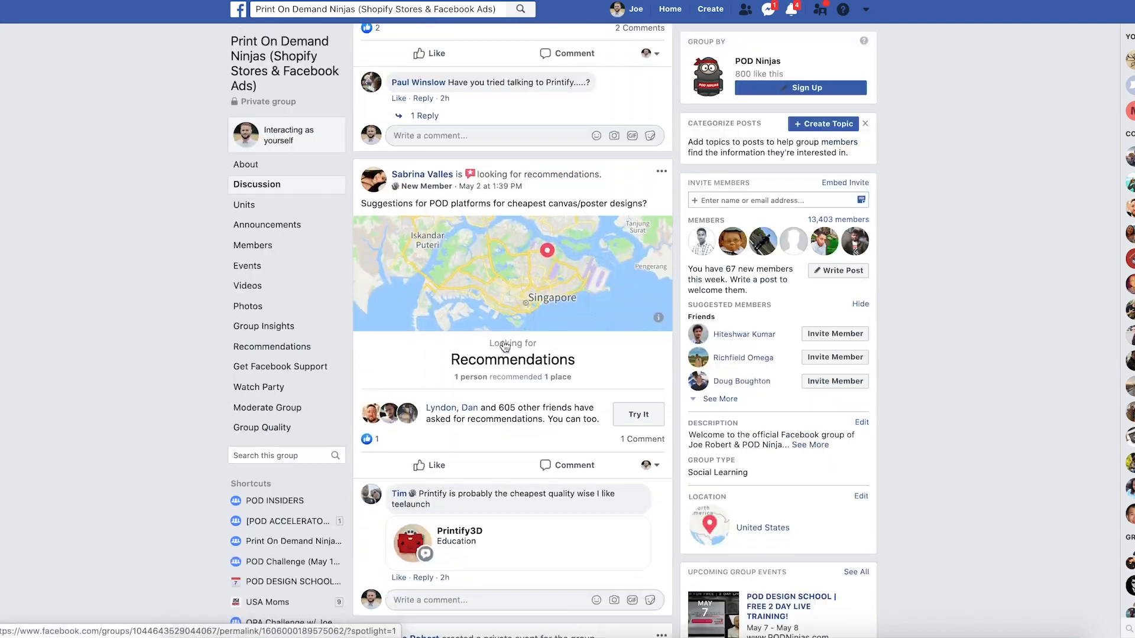
pyautogui.scroll(-3)
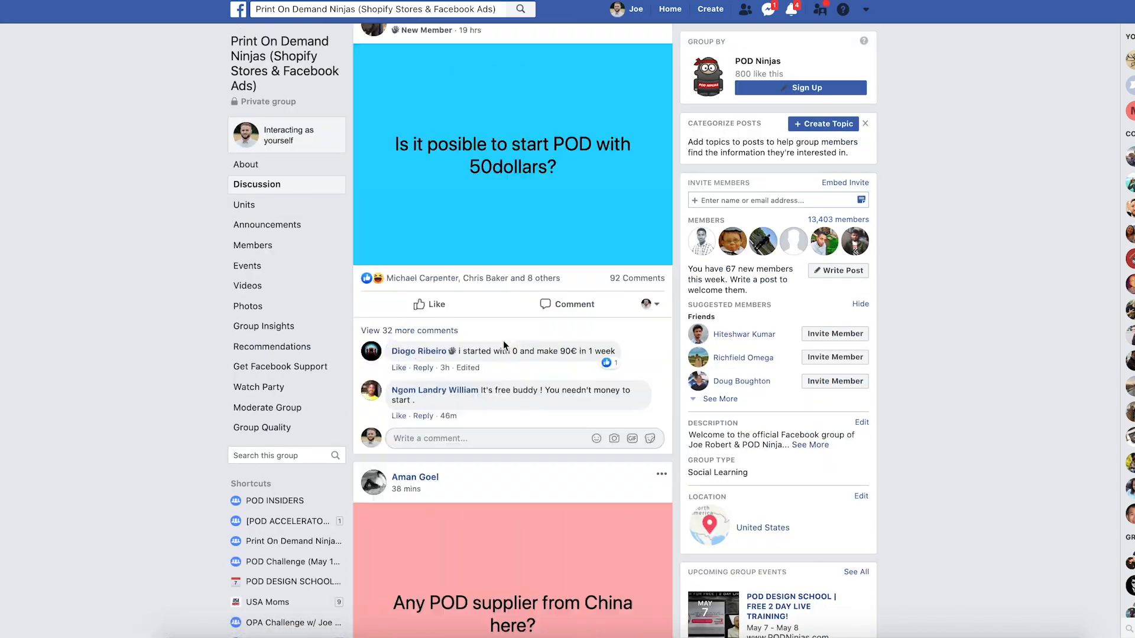